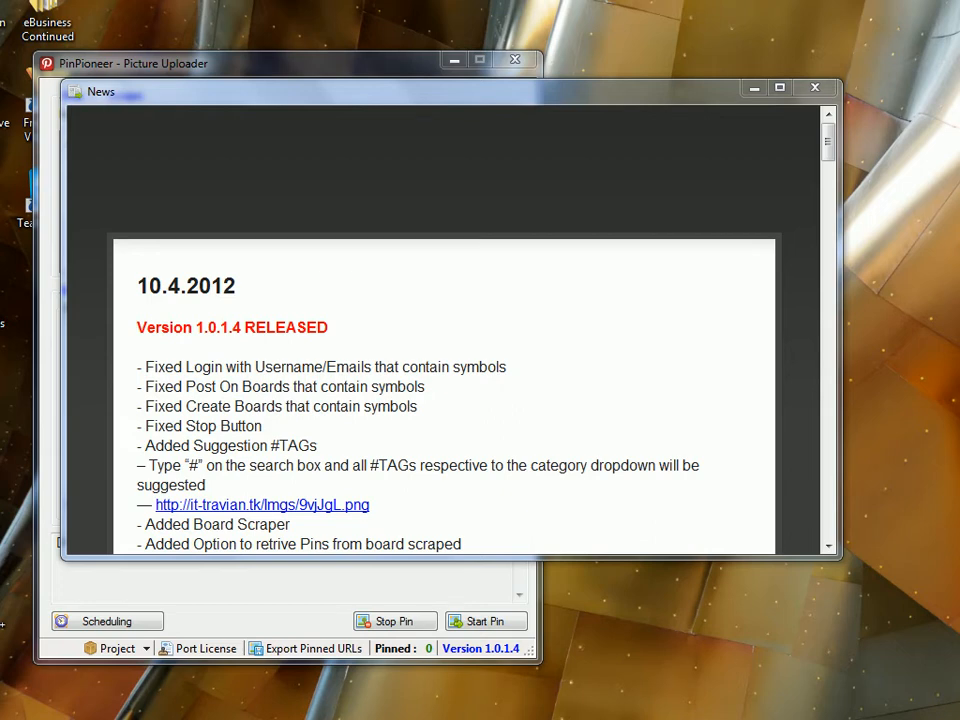
pyautogui.moveTo(156, 348)
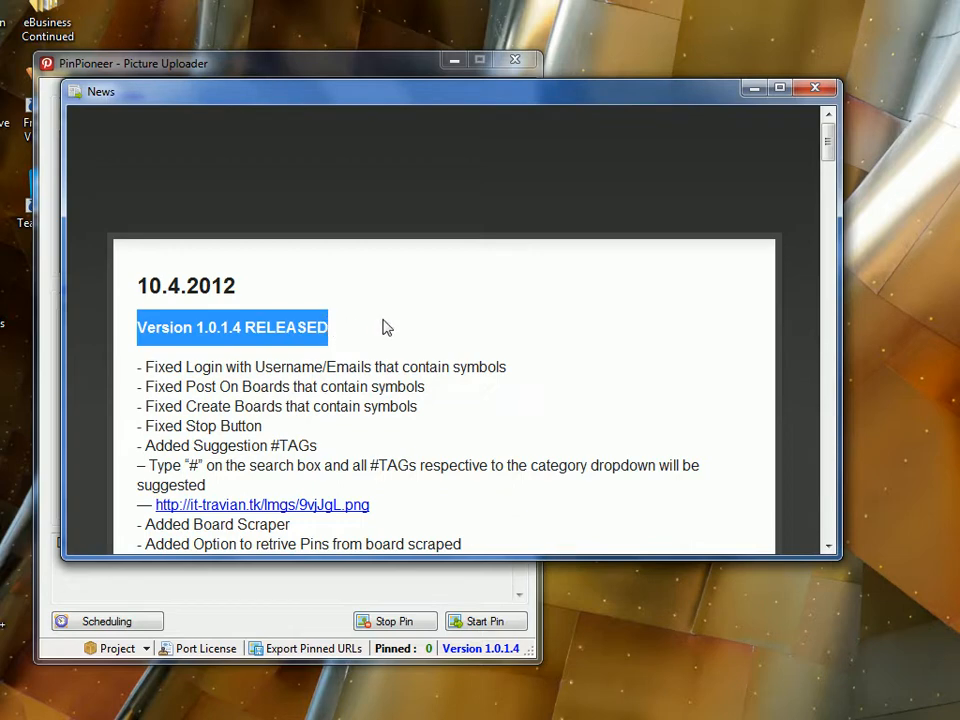
pyautogui.moveTo(844, 78)
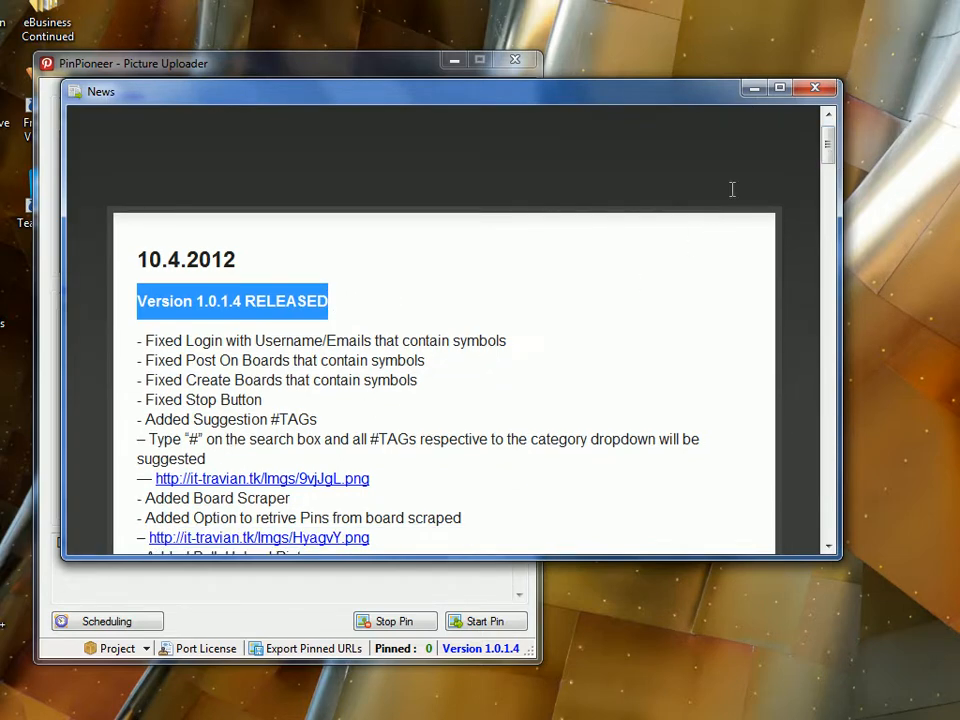
# Read through the version 1.0.1.4 release notes and close the News window.
pyautogui.scroll(-3)
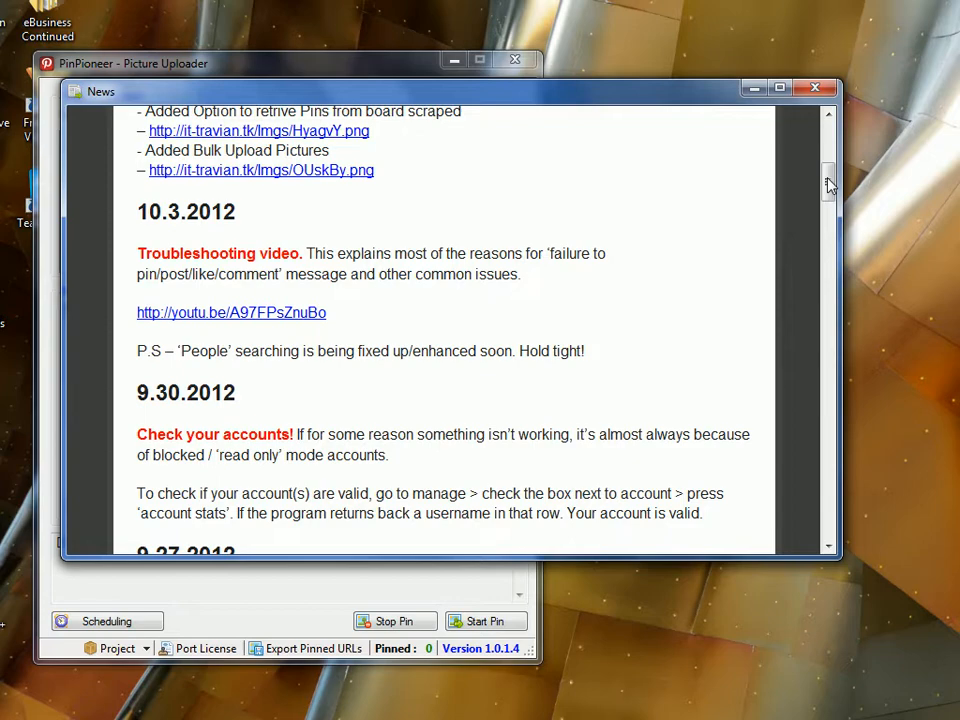
pyautogui.click(816, 88)
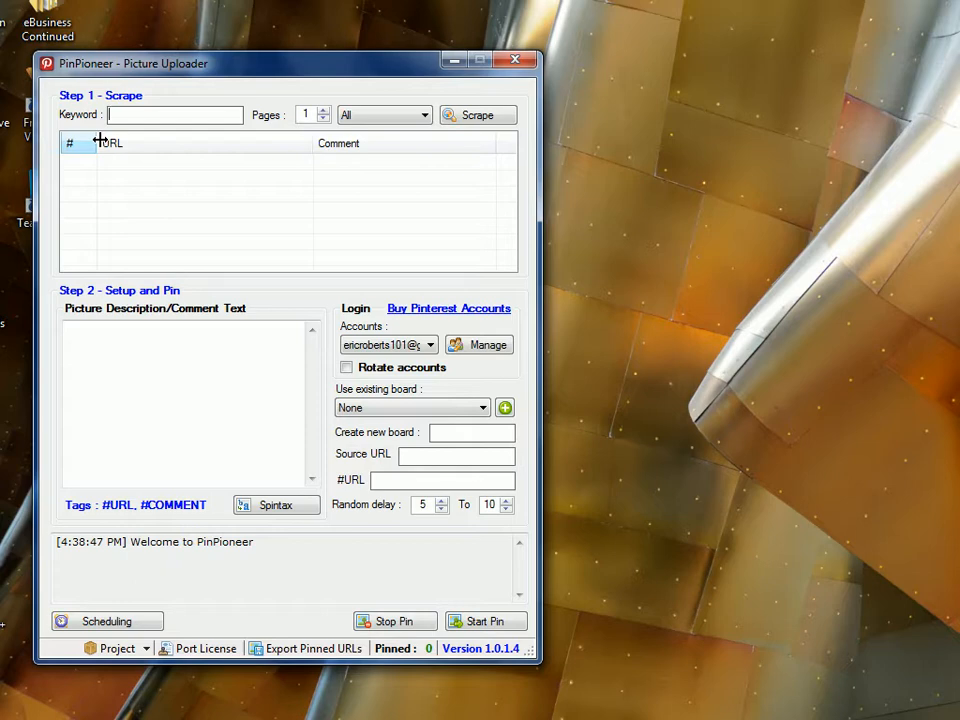
# Try the Boards scrape type and the #POPULAR keyword suggestion, returning to Pins.
pyautogui.write('#')
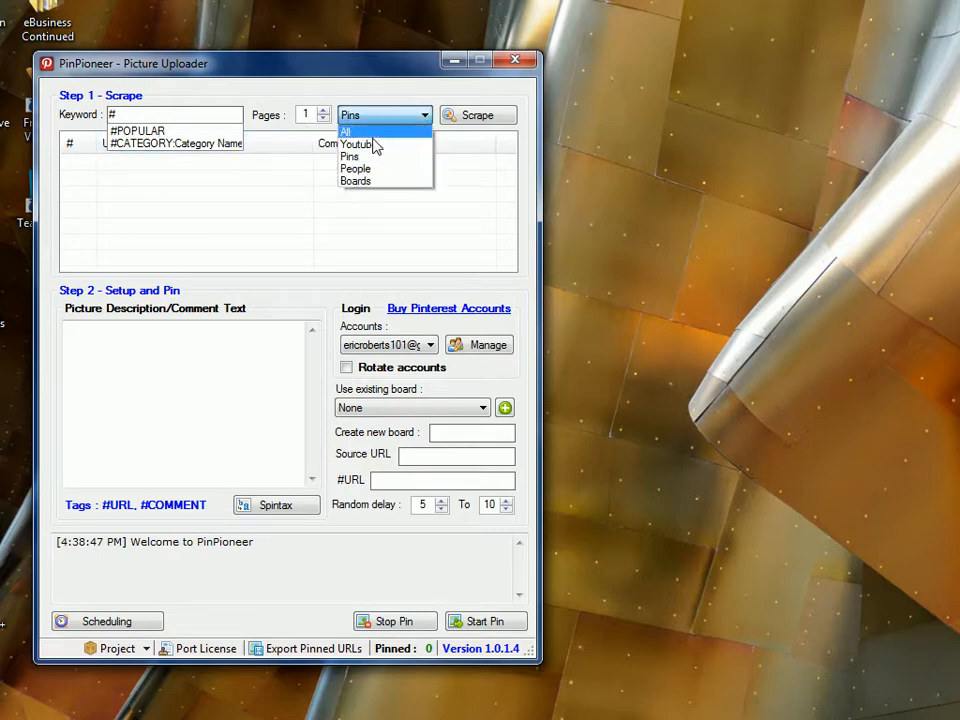
pyautogui.click(356, 168)
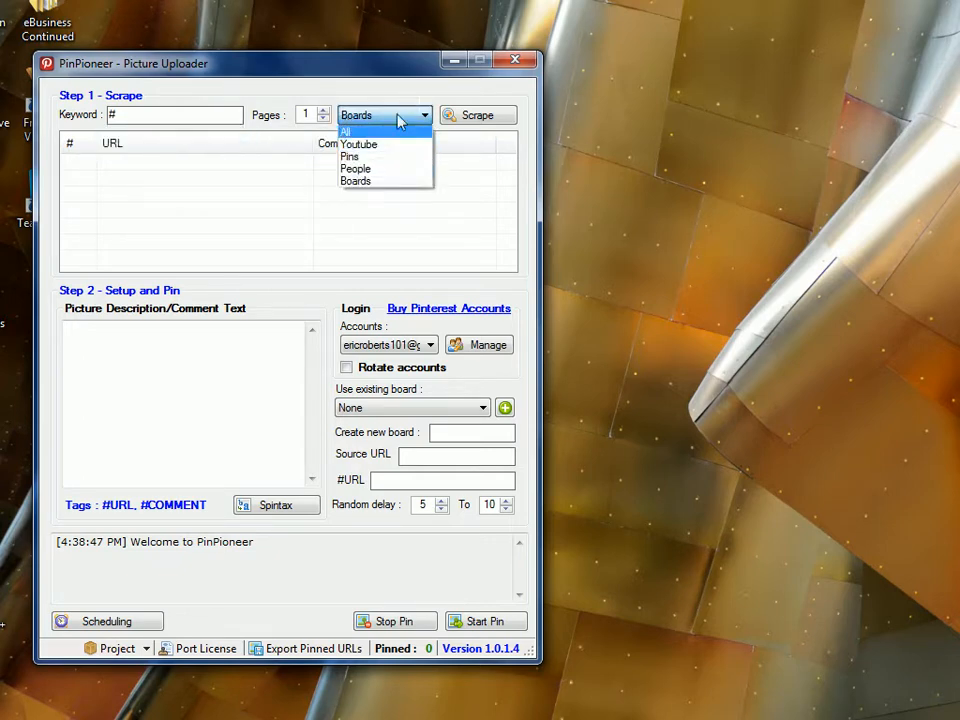
pyautogui.moveTo(352, 156)
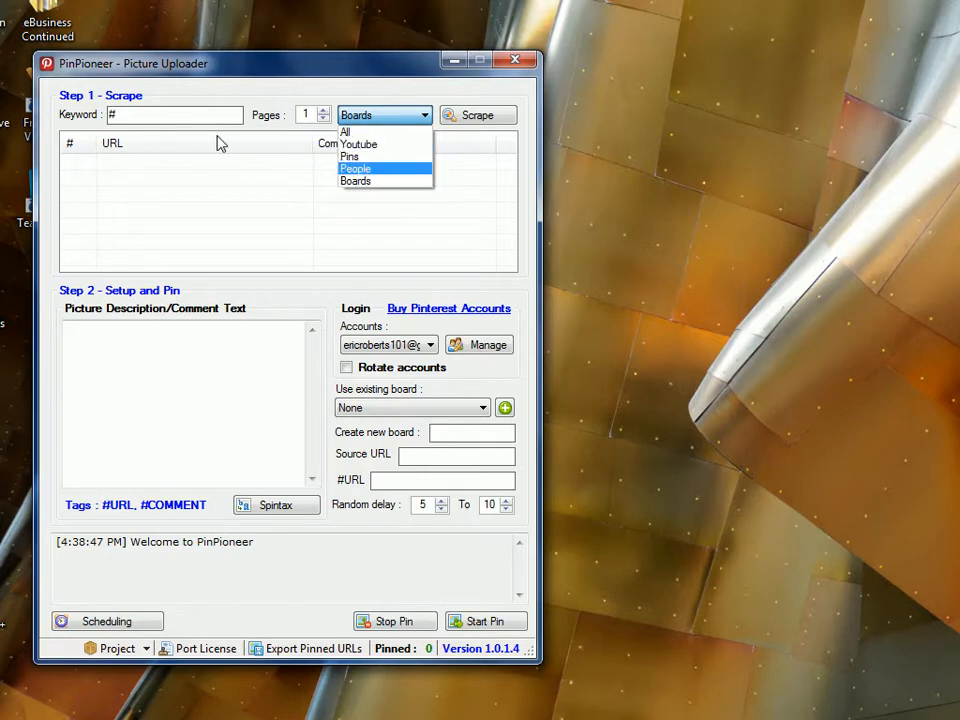
pyautogui.click(348, 156)
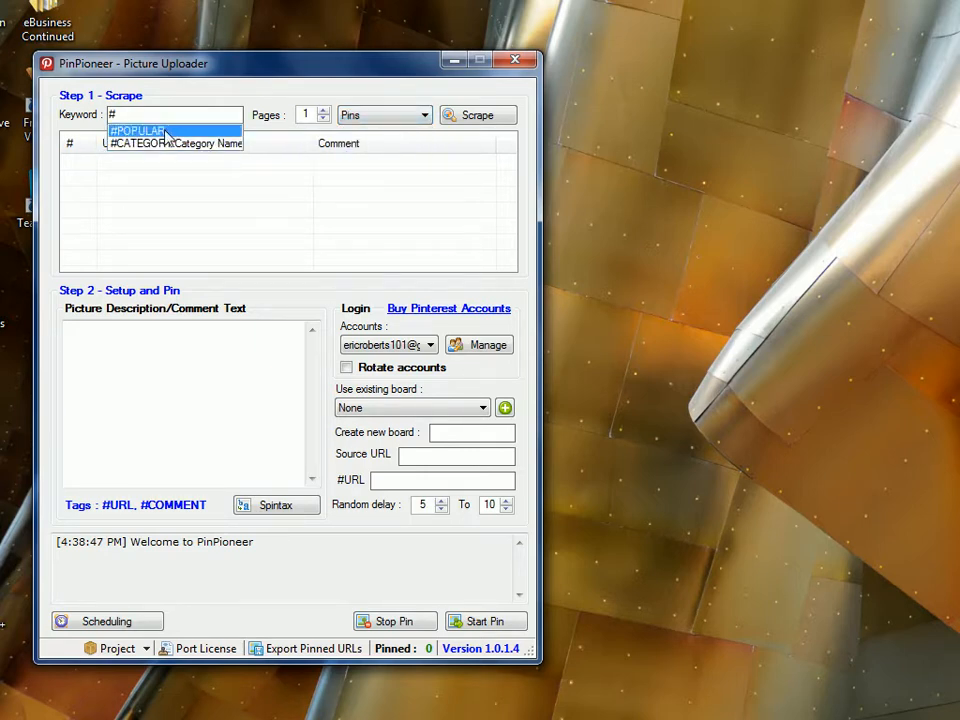
pyautogui.click(136, 132)
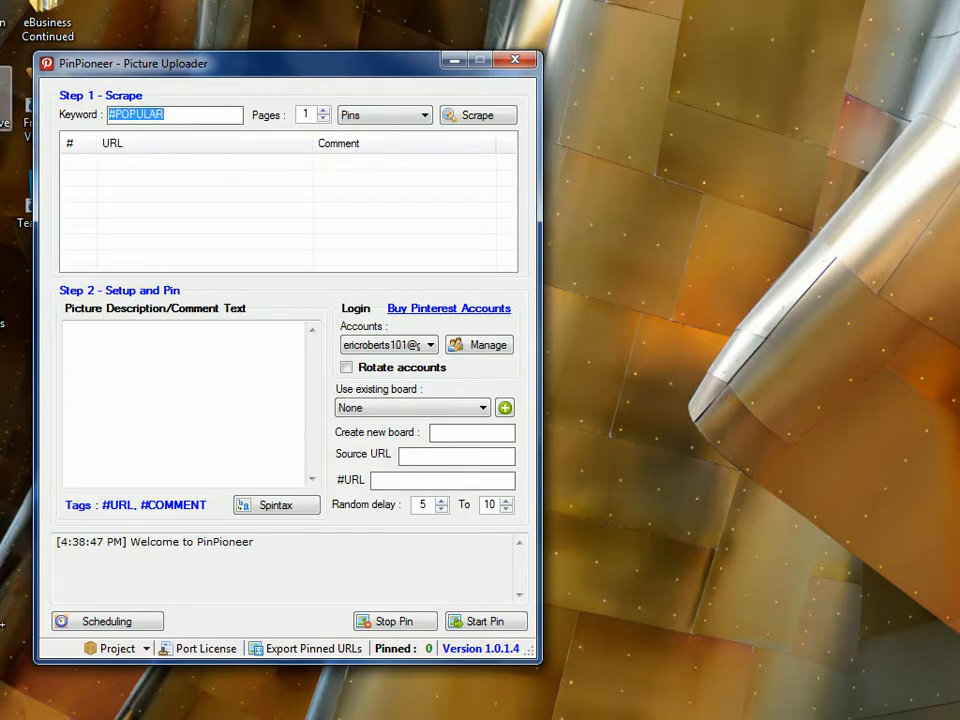
pyautogui.write('#')
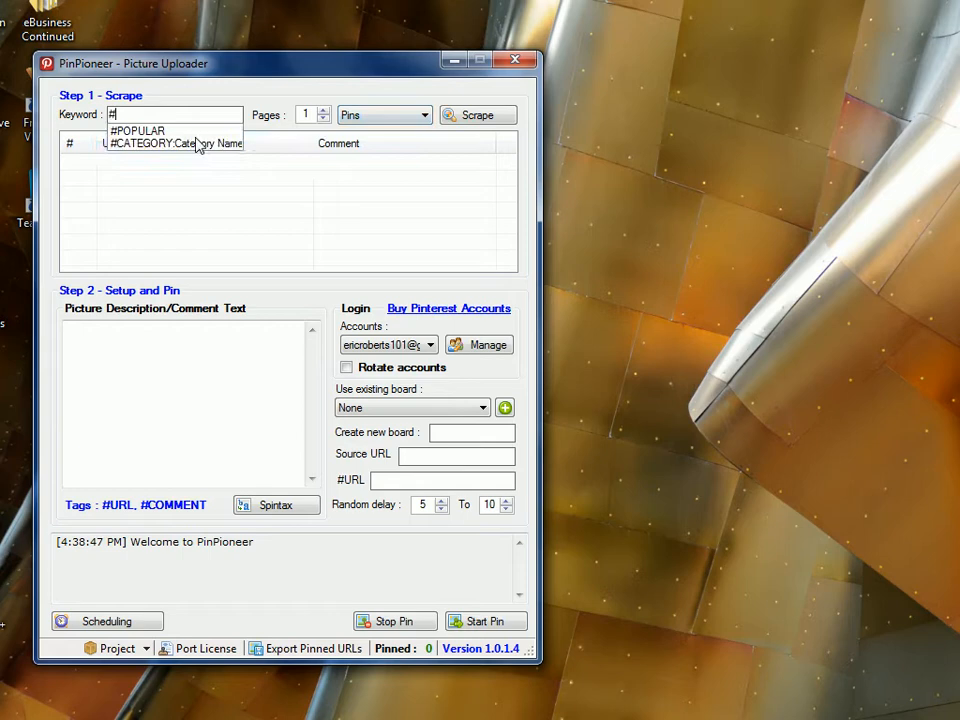
pyautogui.moveTo(130, 140)
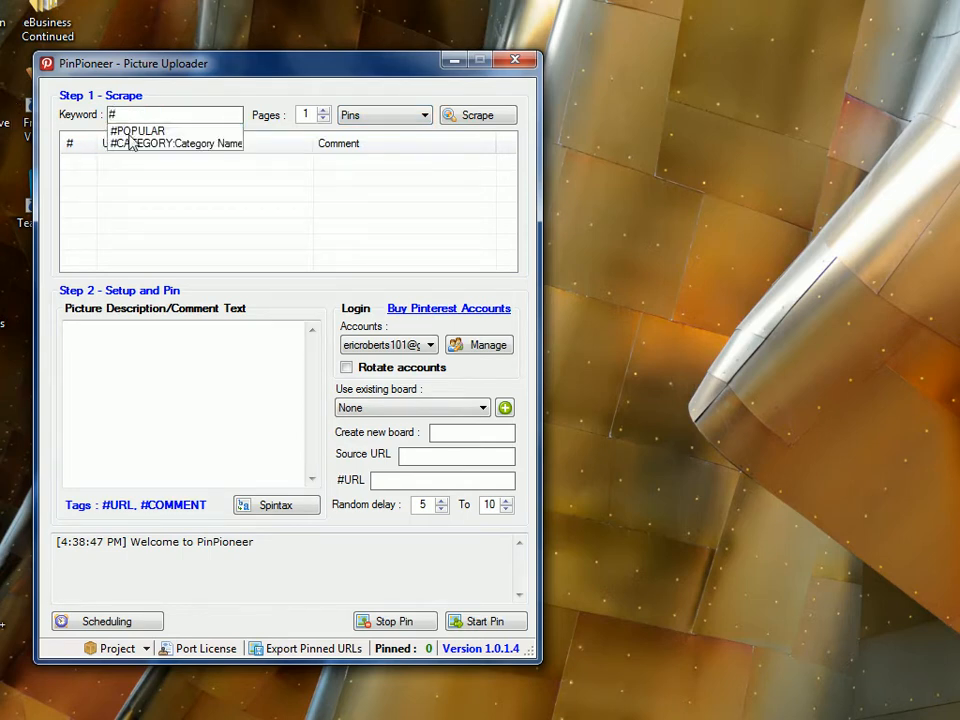
# Scrape pins for the keyword #CATEGORY:Weddings.
pyautogui.click(176, 144)
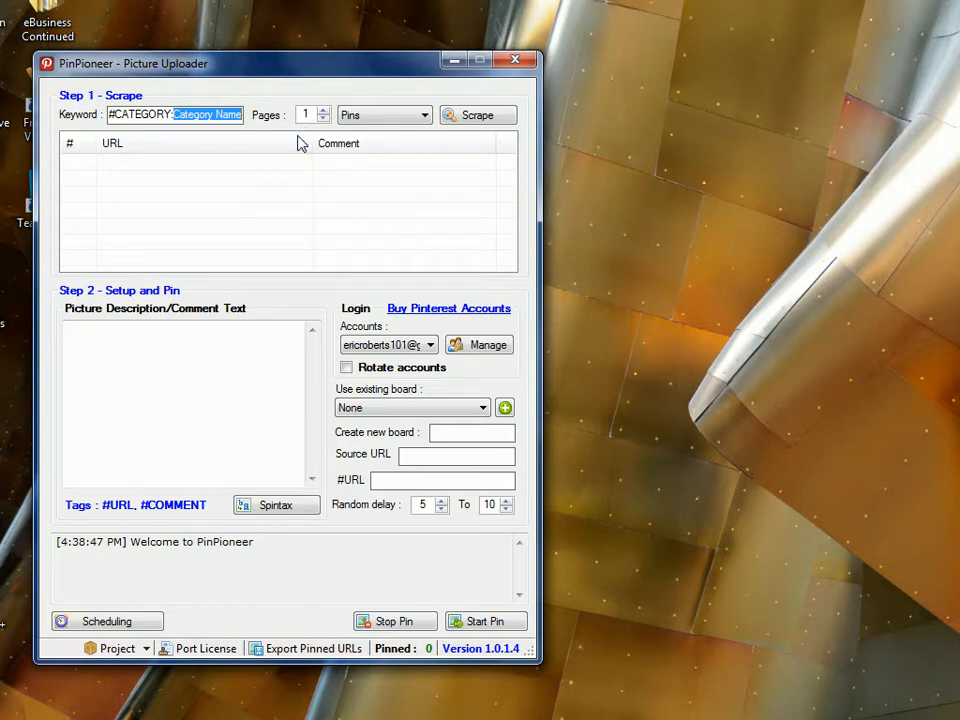
pyautogui.write('We')
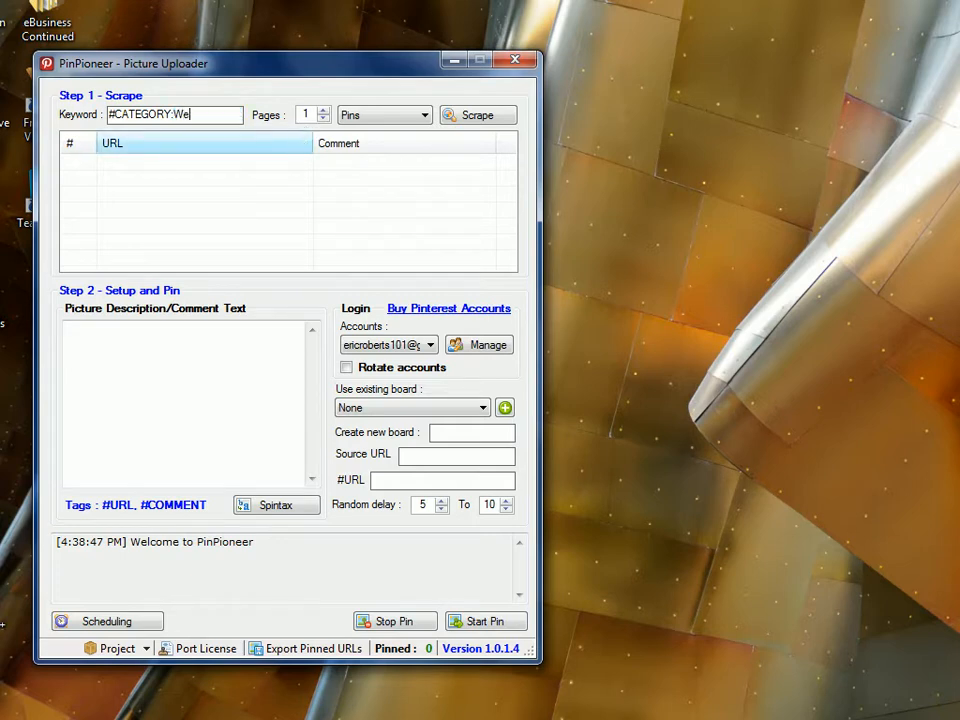
pyautogui.click(476, 114)
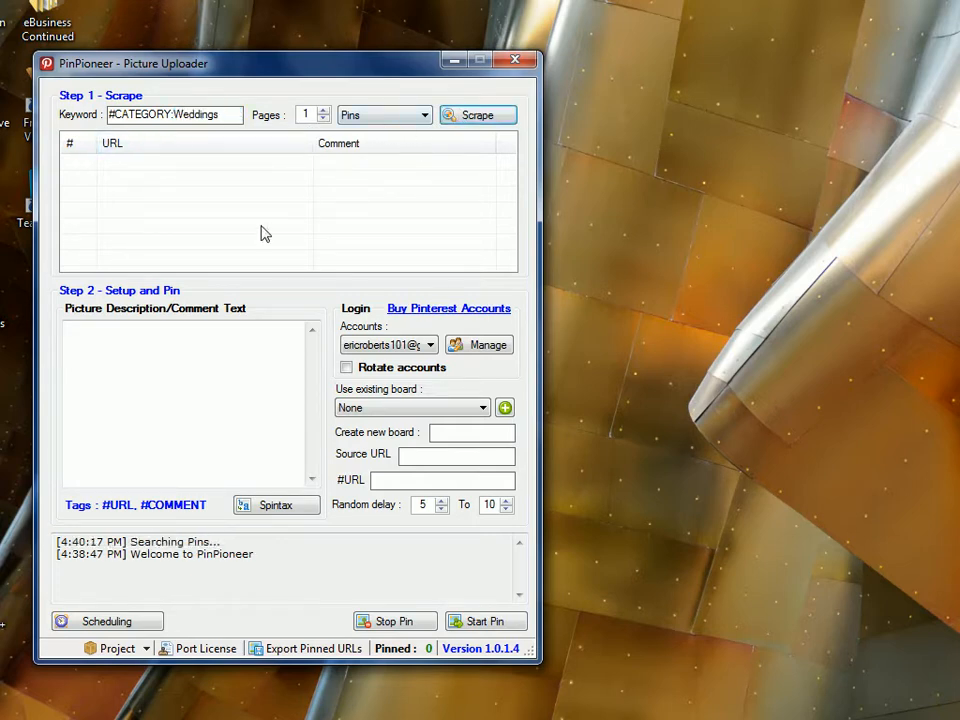
pyautogui.moveTo(156, 564)
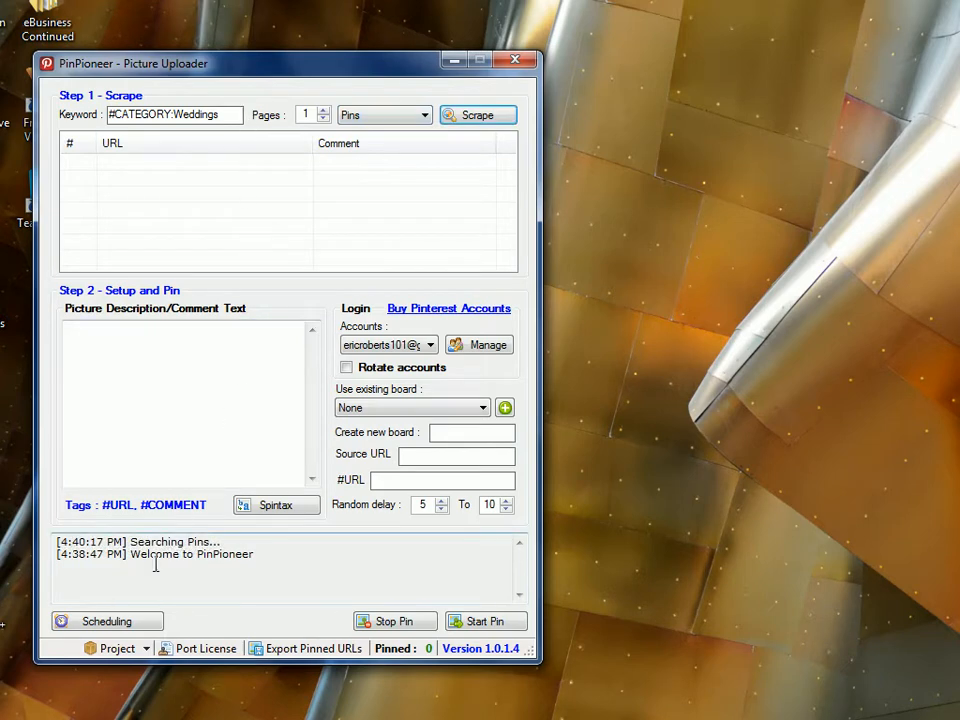
# Show Pinterest's list of pin categories, including Weddings, in the browser.
pyautogui.click(476, 114)
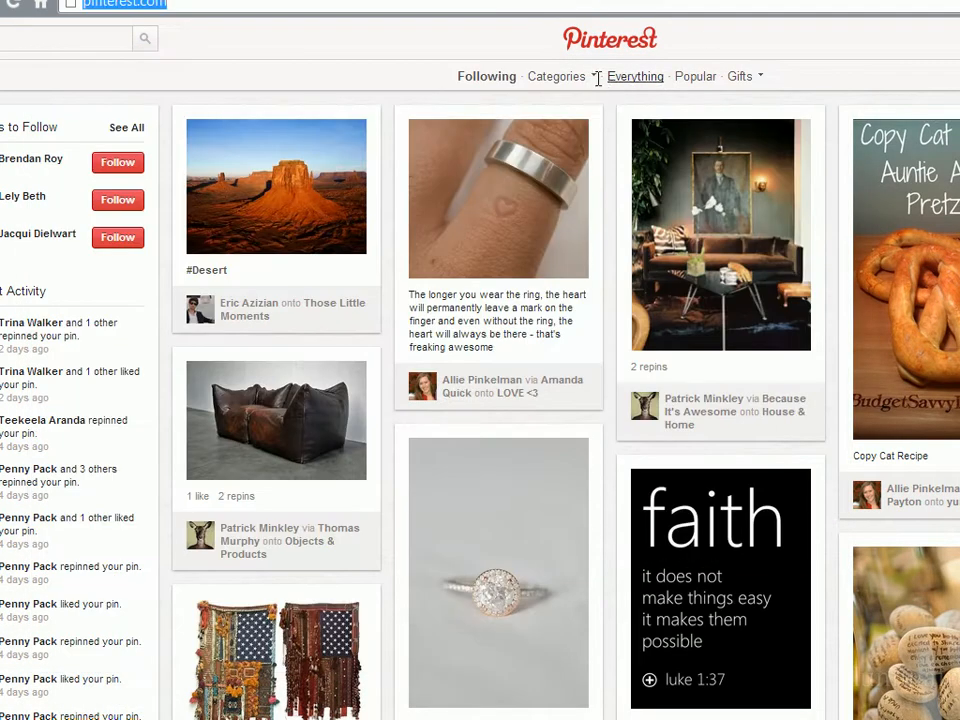
pyautogui.click(556, 76)
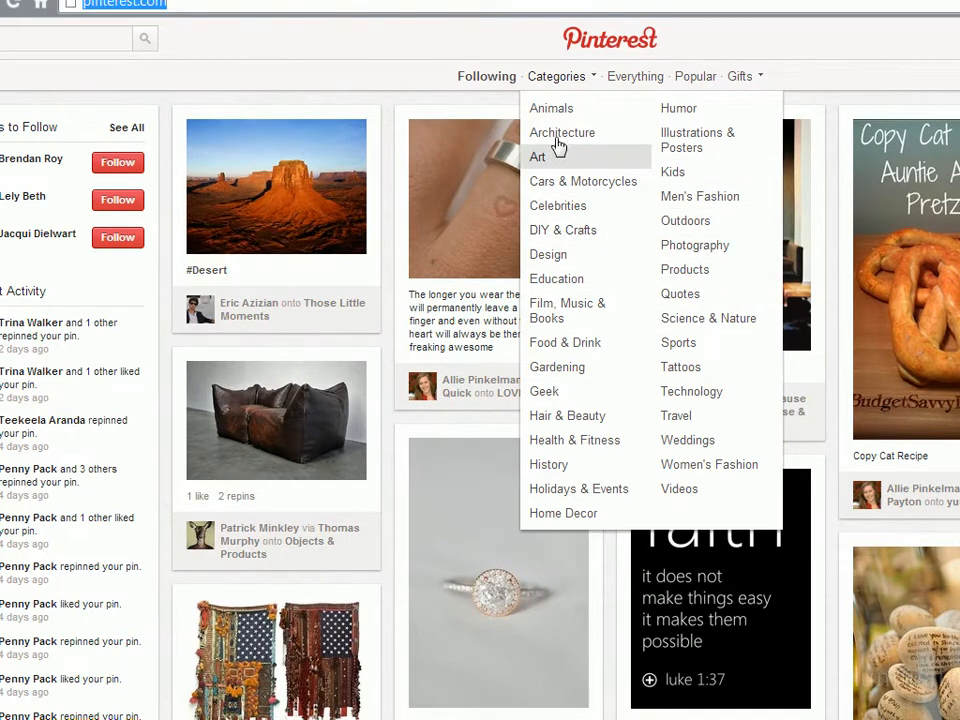
pyautogui.moveTo(568, 310)
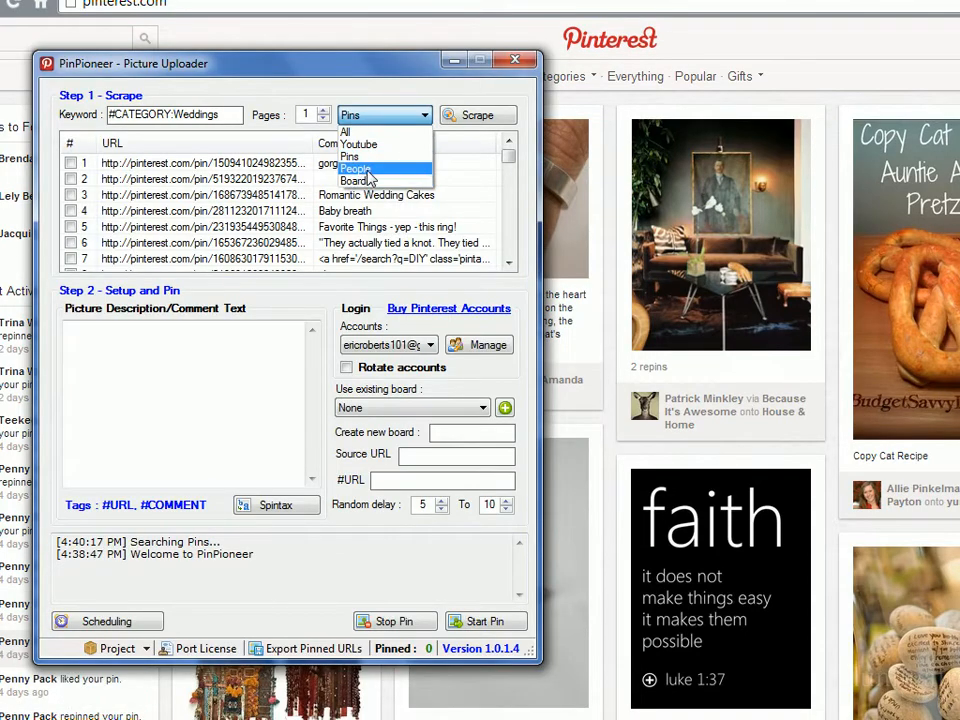
# Try the People scrape type with the #FOLLOWING keyword suggestion, then clear the keyword.
pyautogui.click(356, 168)
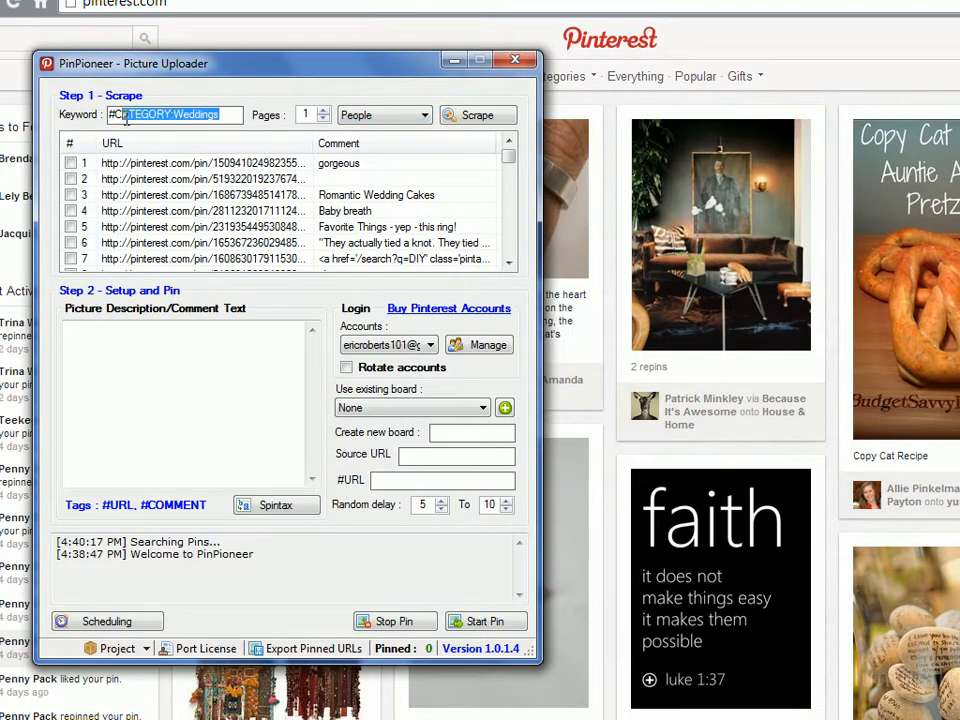
pyautogui.write('#')
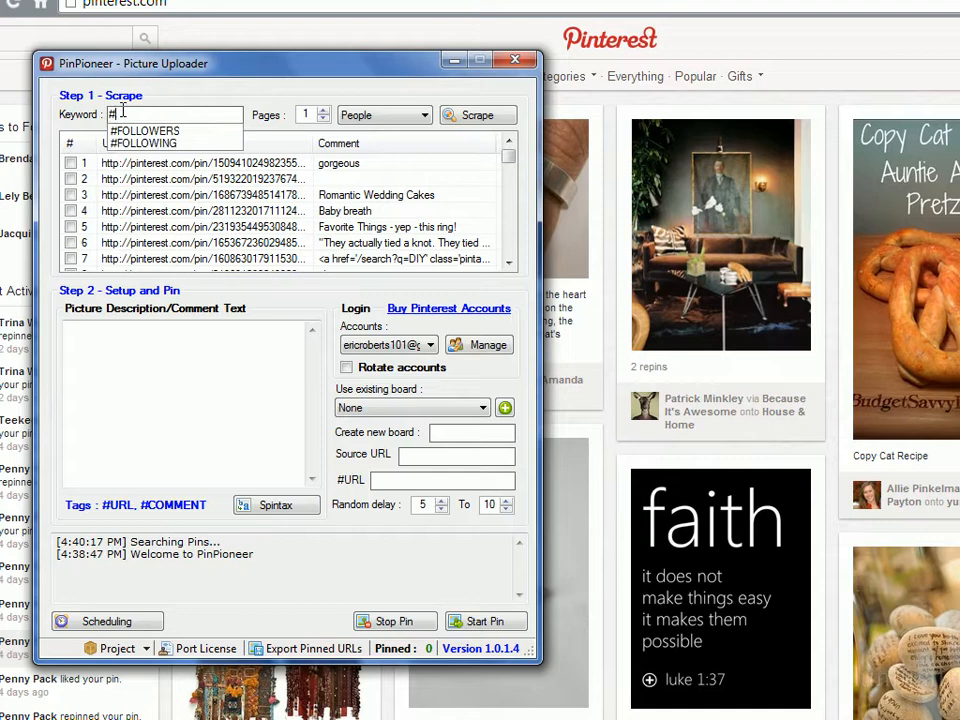
pyautogui.click(144, 142)
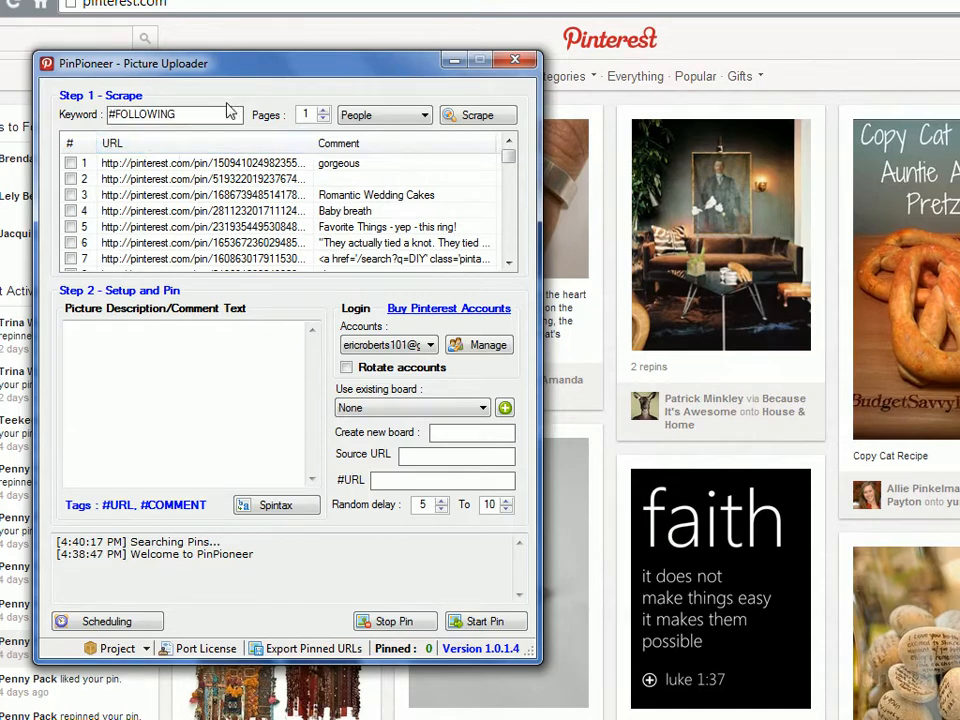
pyautogui.moveTo(170, 304)
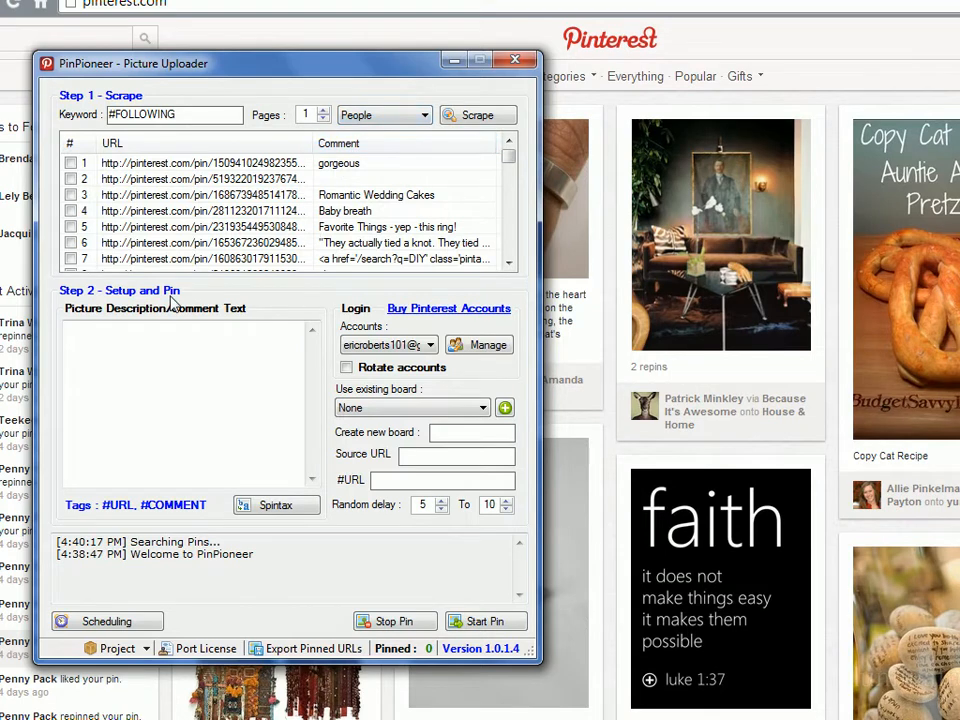
pyautogui.doubleClick(140, 114)
pyautogui.write('#')
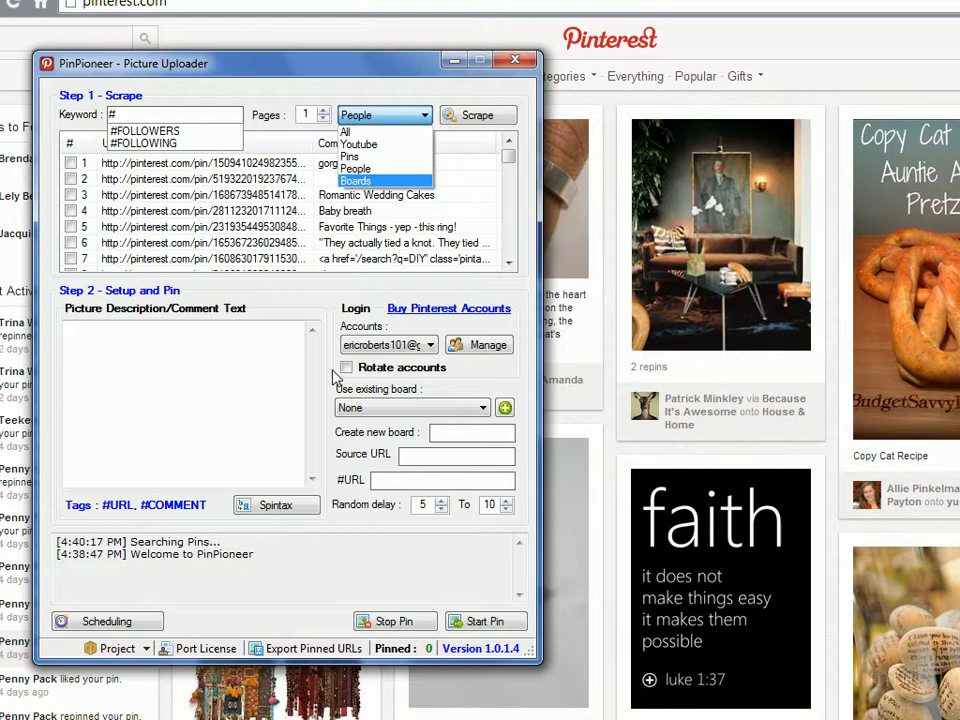
# Switch the scrape type to Boards with an empty keyword.
pyautogui.click(384, 114)
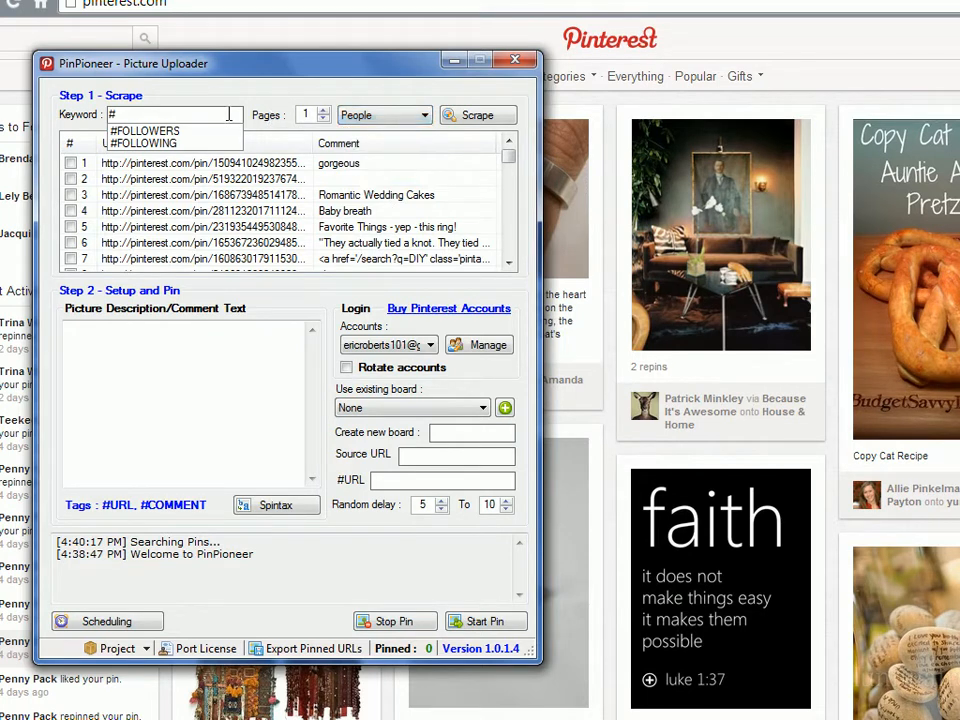
pyautogui.click(384, 114)
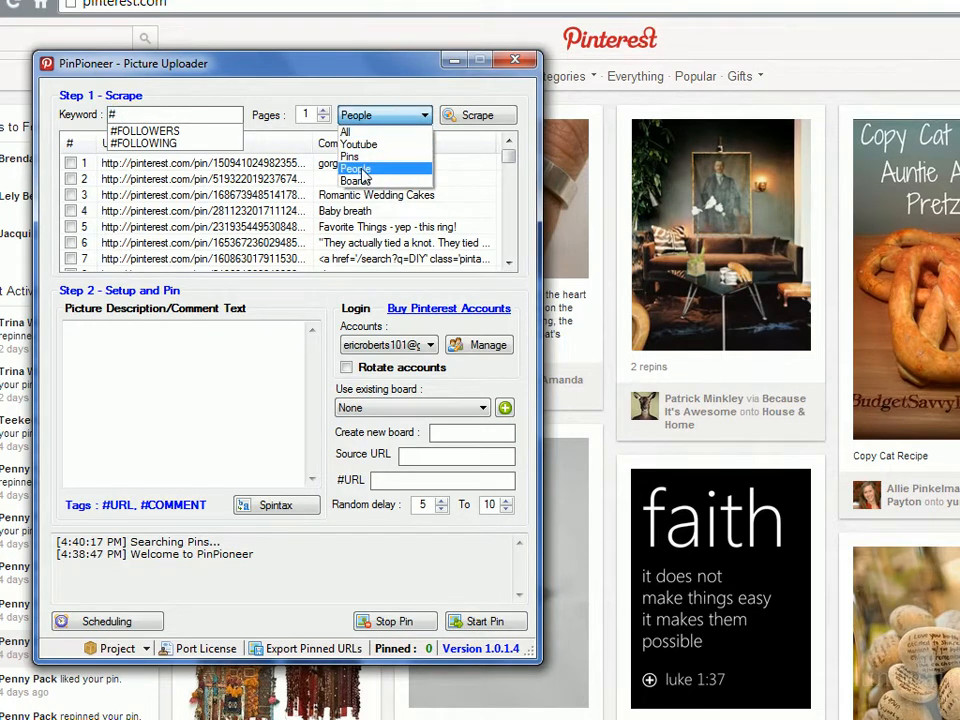
pyautogui.click(380, 180)
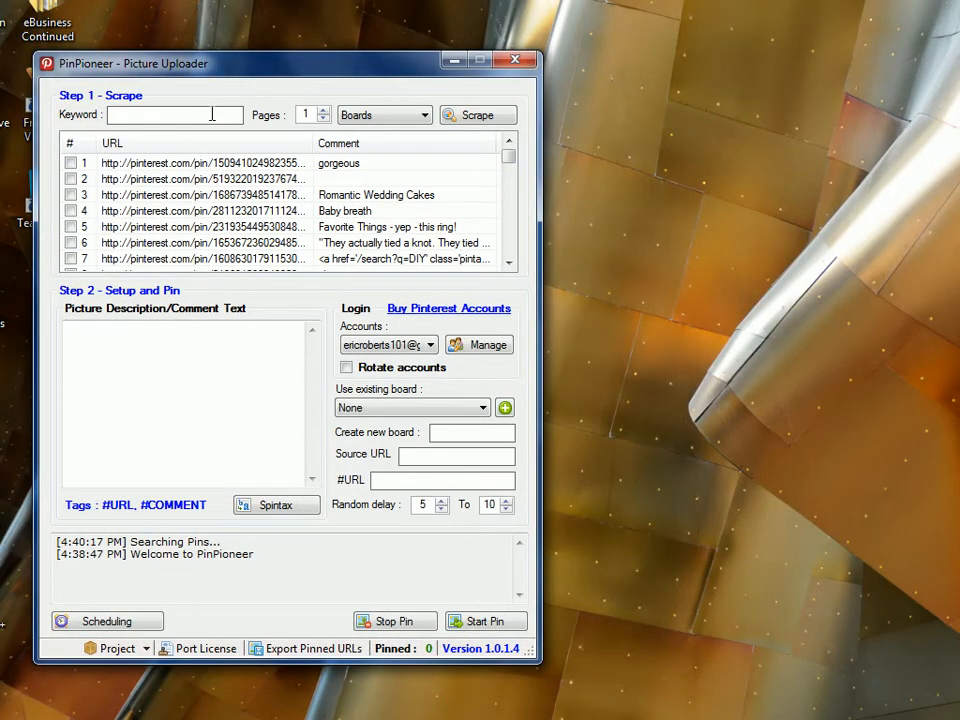
# Scrape boards for the keyword skateboarding.
pyautogui.write('skateboarding')
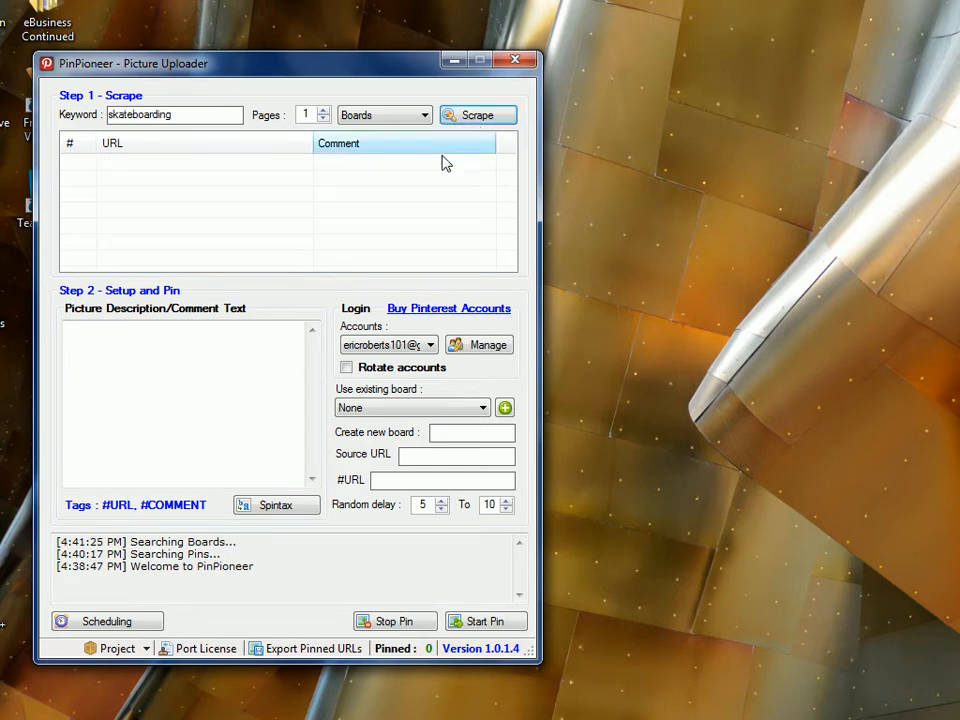
pyautogui.click(476, 114)
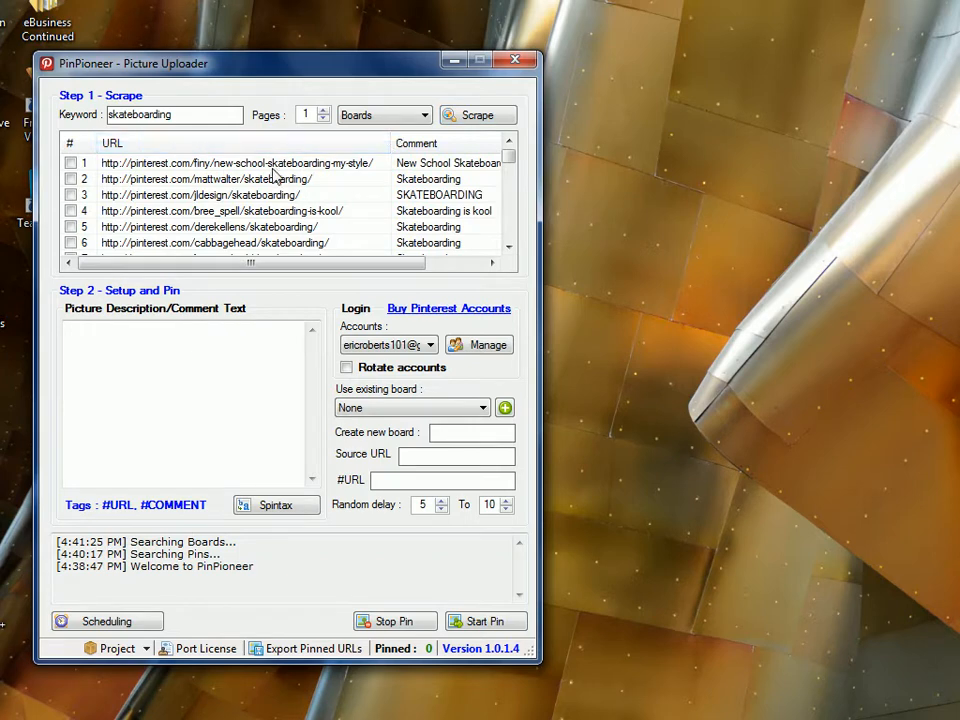
# Tick the first scraped board and view its page on Pinterest.
pyautogui.click(70, 162)
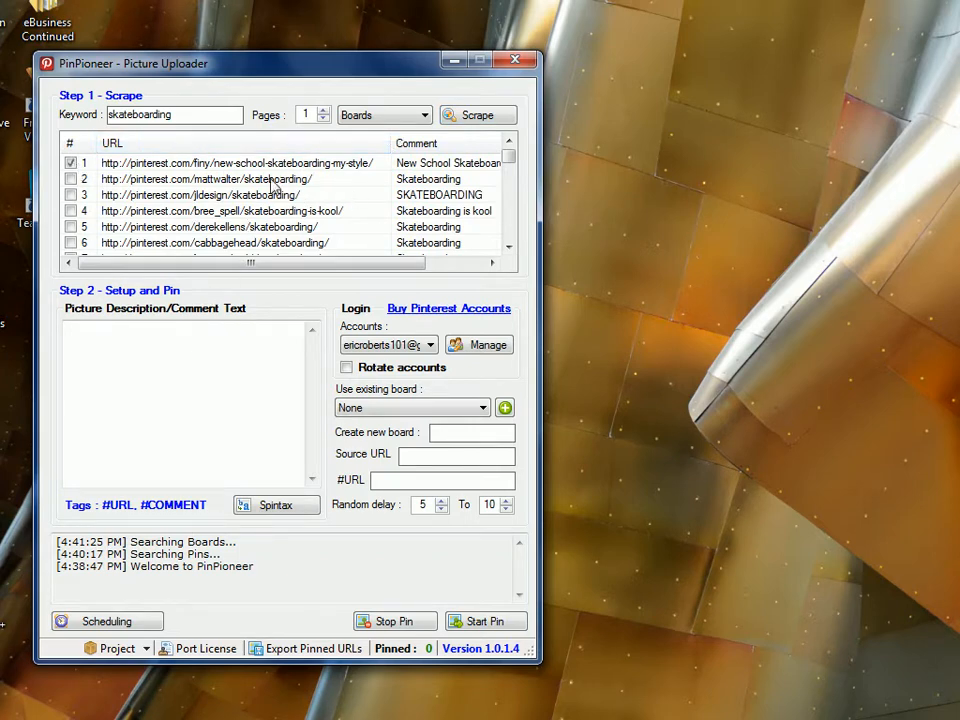
pyautogui.rightClick(236, 162)
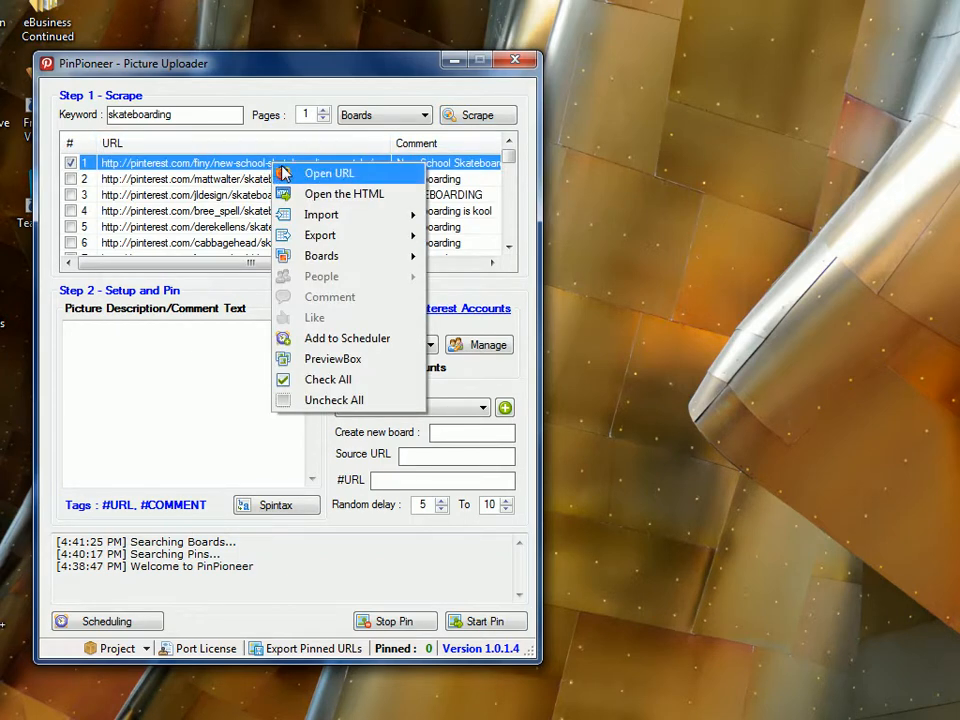
pyautogui.click(328, 172)
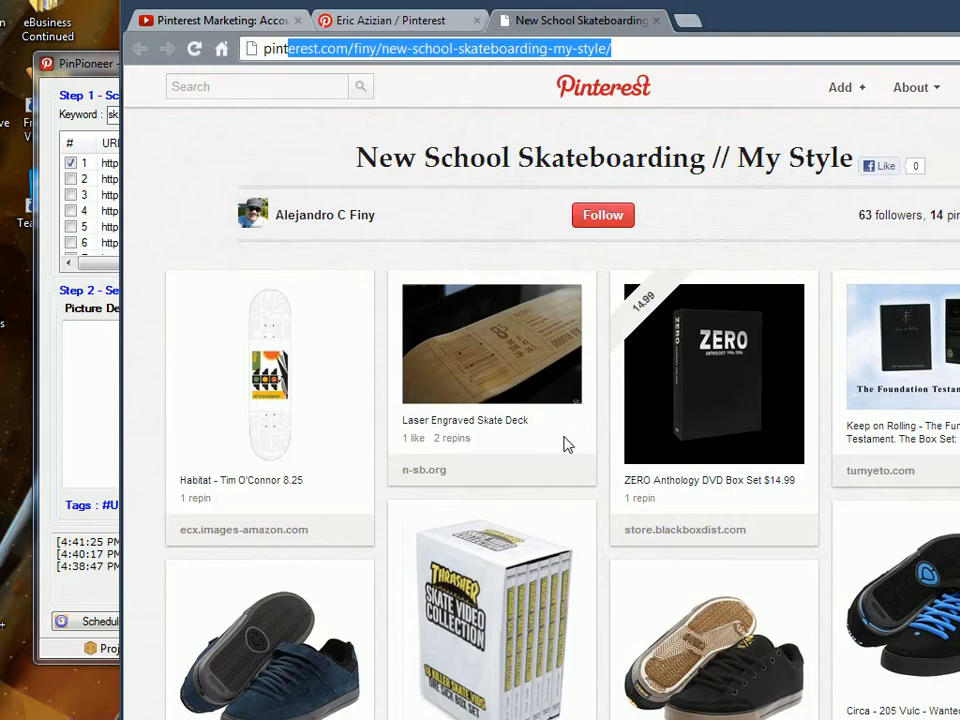
pyautogui.scroll(-3)
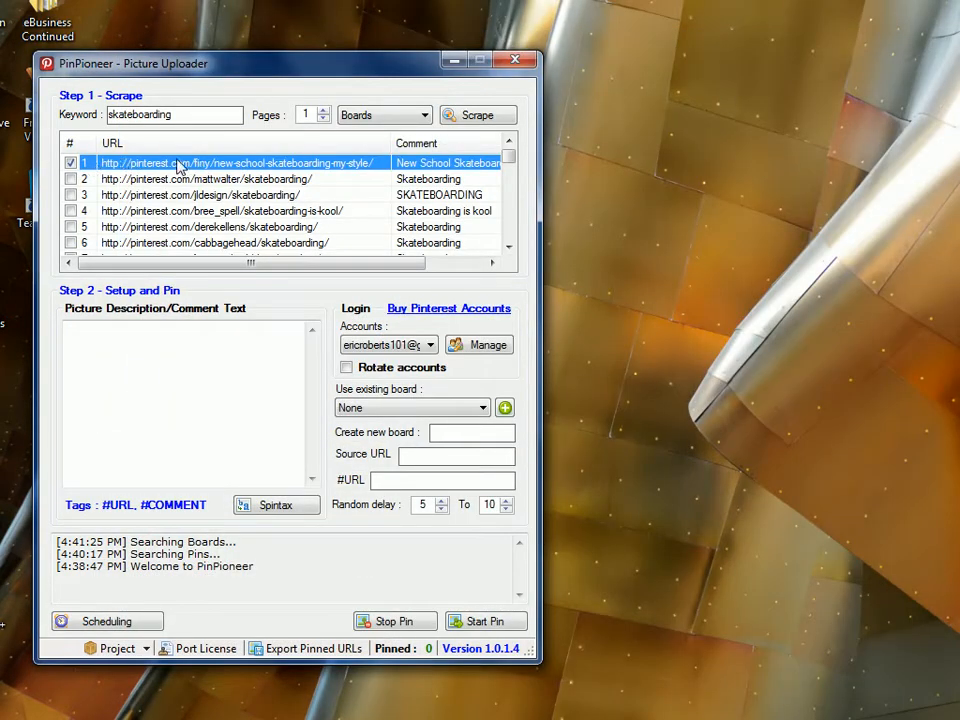
# Scrape the pins from the skateboarding board and tick every pin, keeping Boards as type.
pyautogui.rightClick(178, 162)
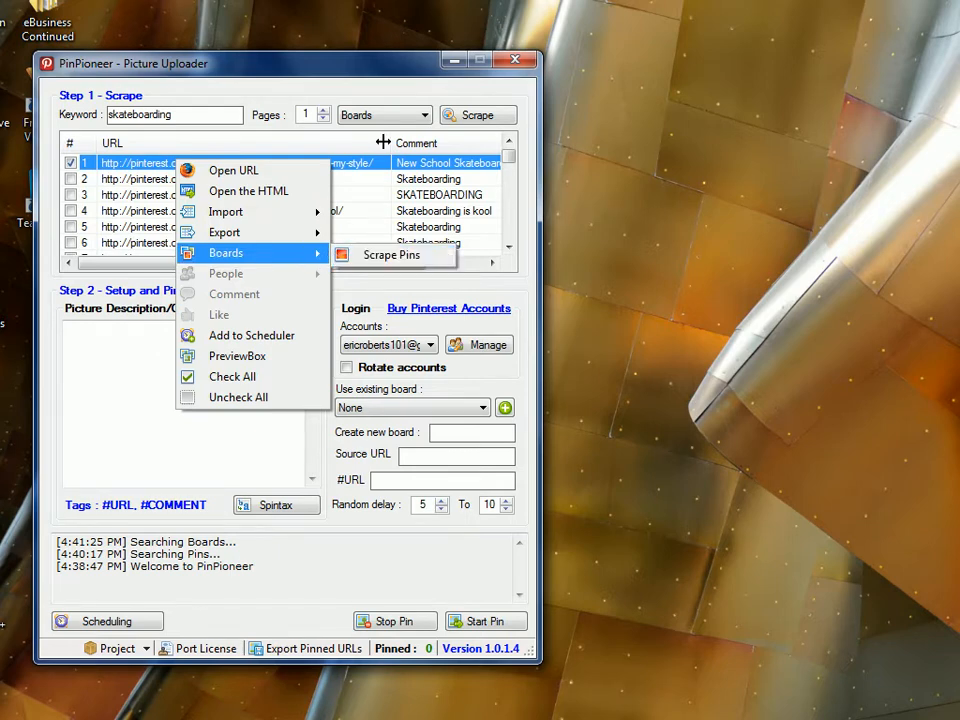
pyautogui.moveTo(392, 256)
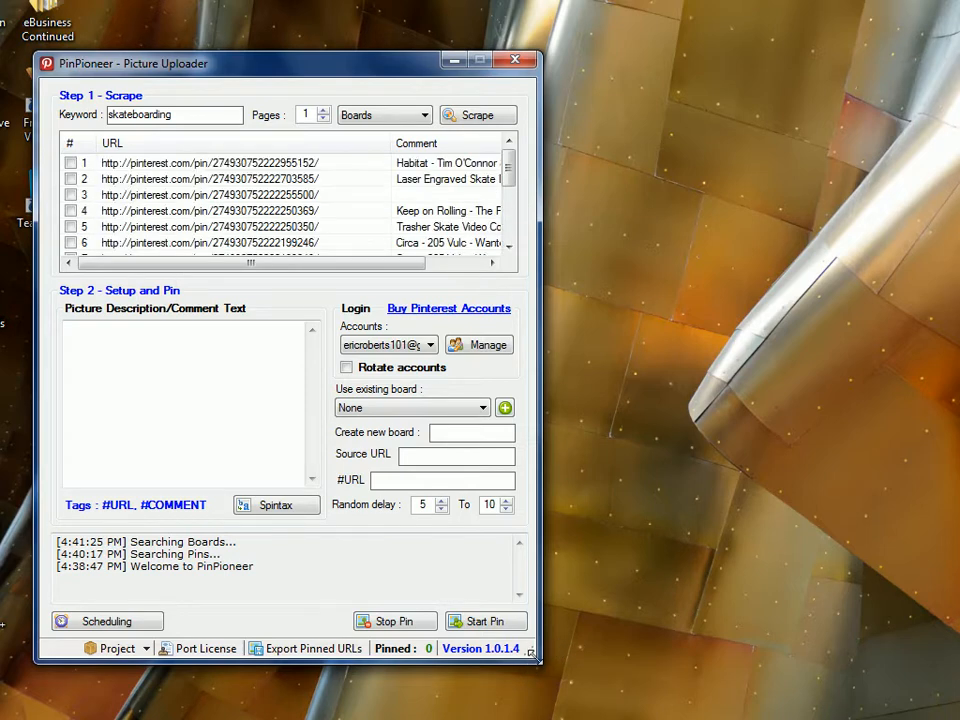
pyautogui.rightClick(200, 162)
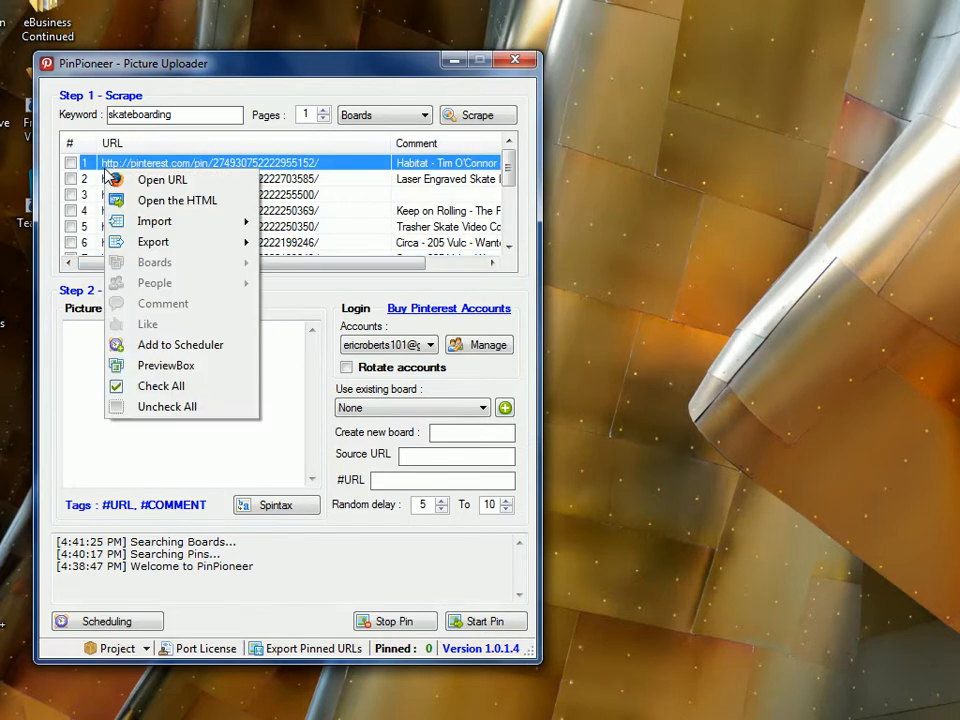
pyautogui.click(160, 384)
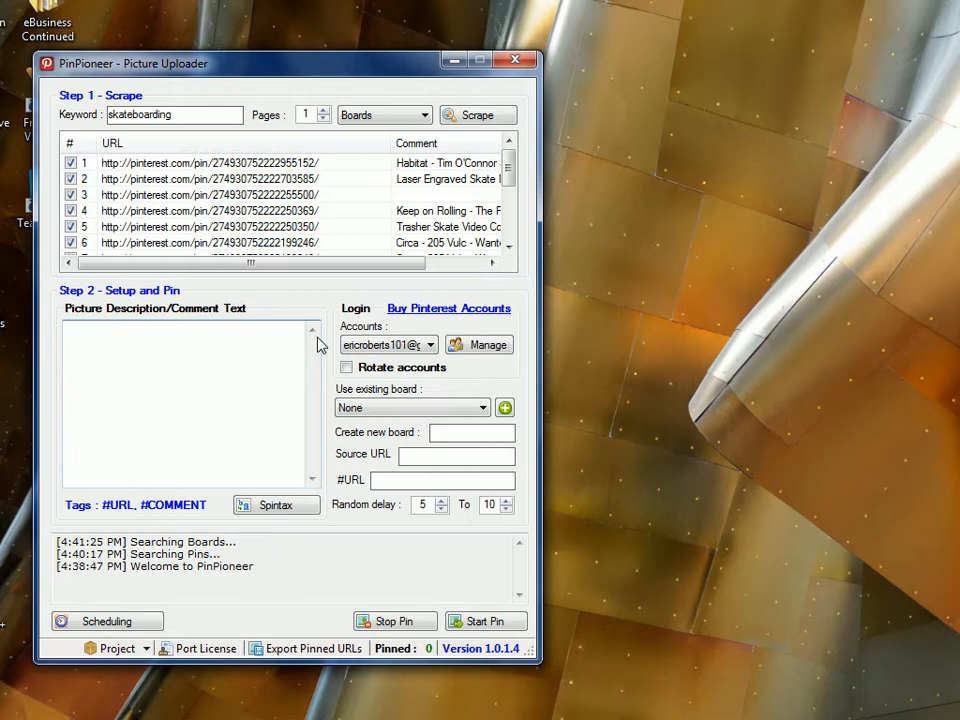
pyautogui.rightClick(210, 210)
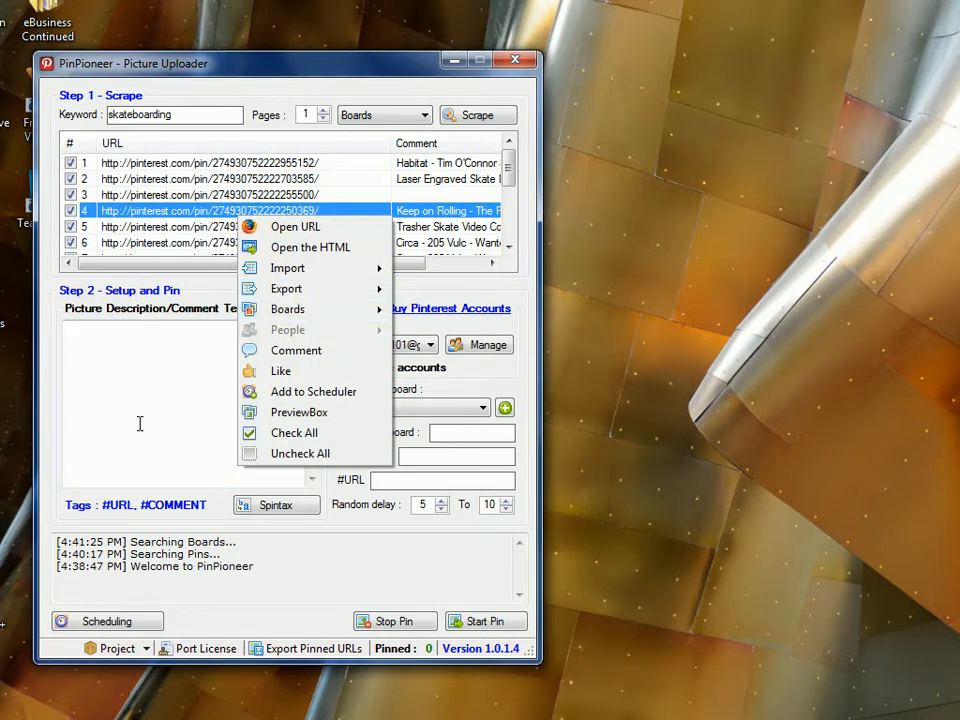
pyautogui.moveTo(204, 376)
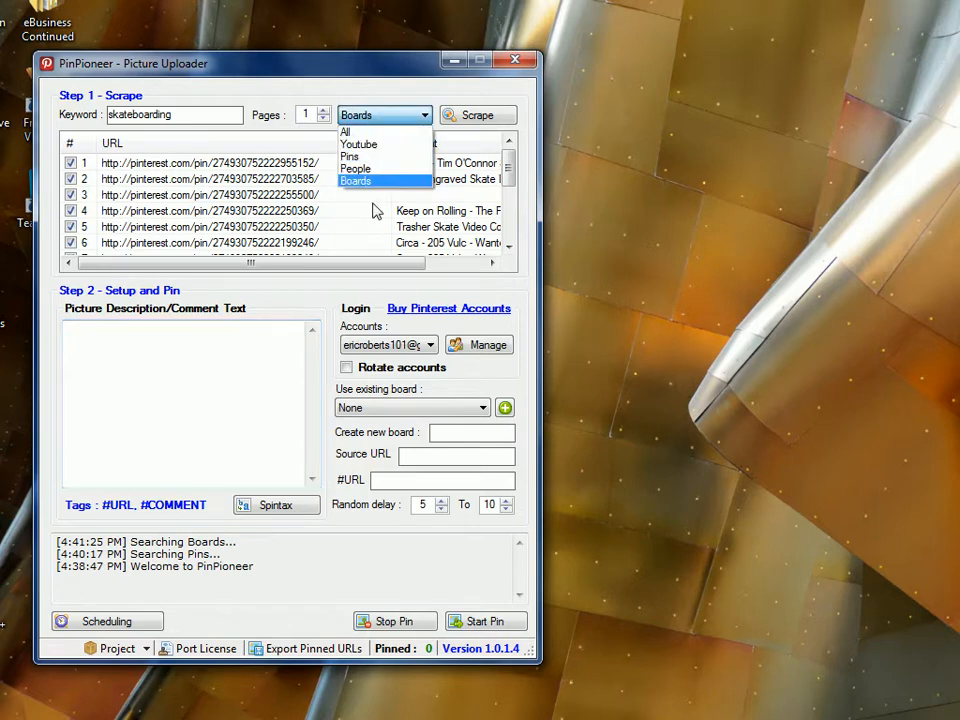
pyautogui.click(356, 180)
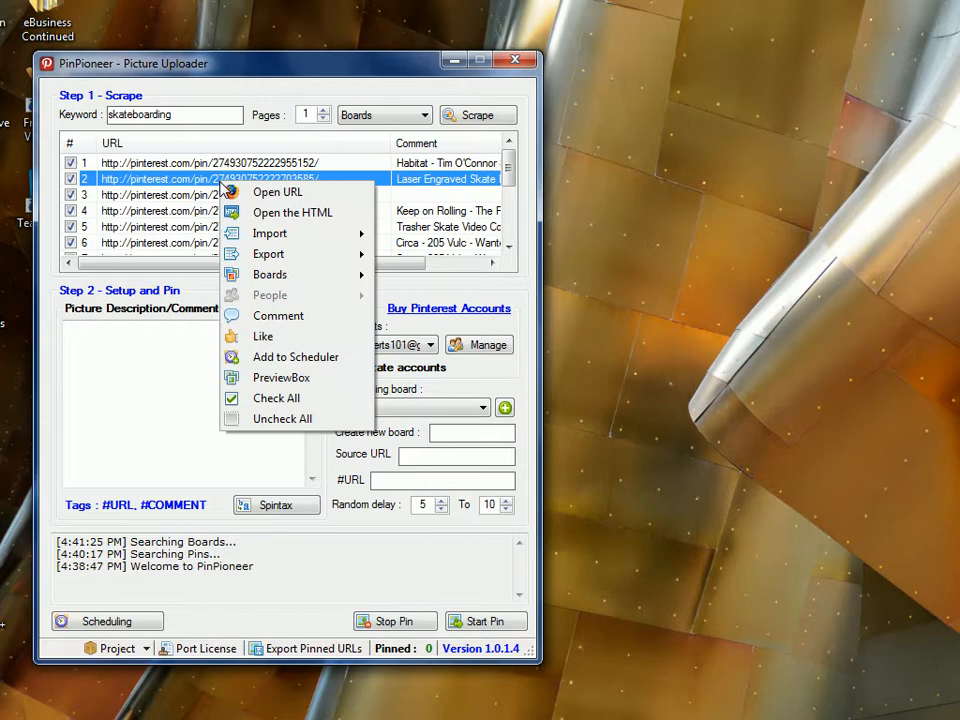
pyautogui.moveTo(276, 192)
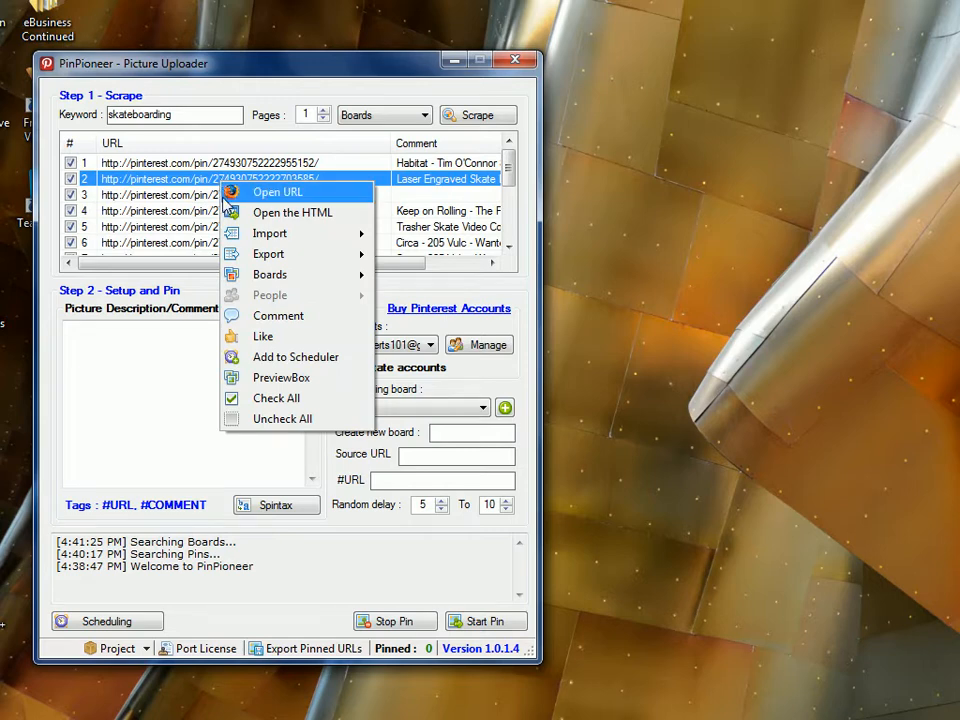
pyautogui.moveTo(290, 232)
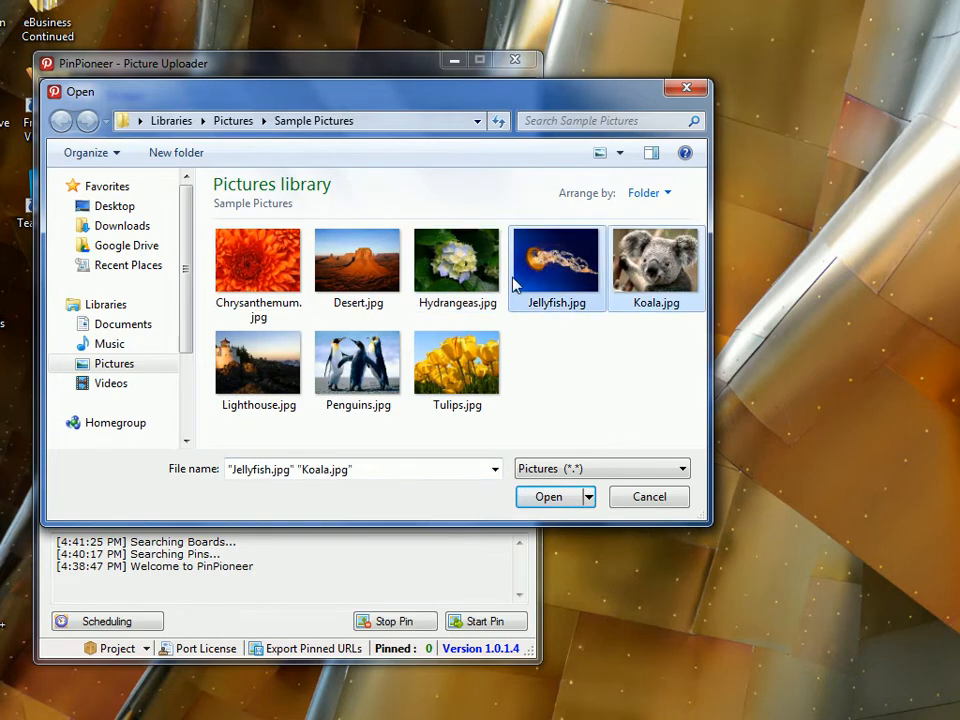
# Import the Jellyfish and Koala pictures and describe them as cool stuff!
pyautogui.click(548, 496)
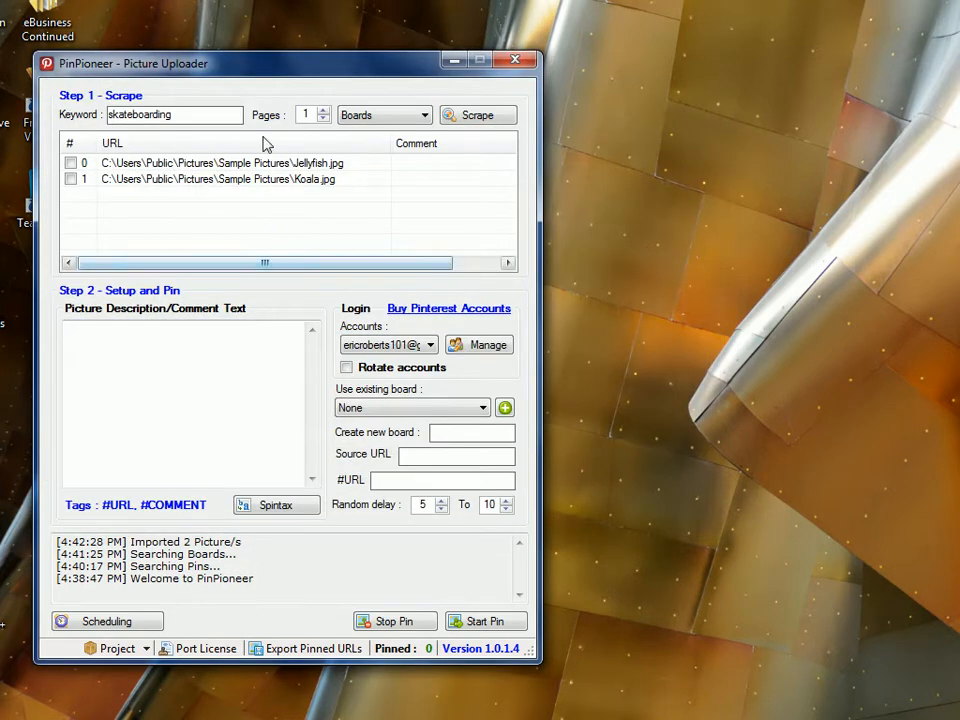
pyautogui.click(180, 400)
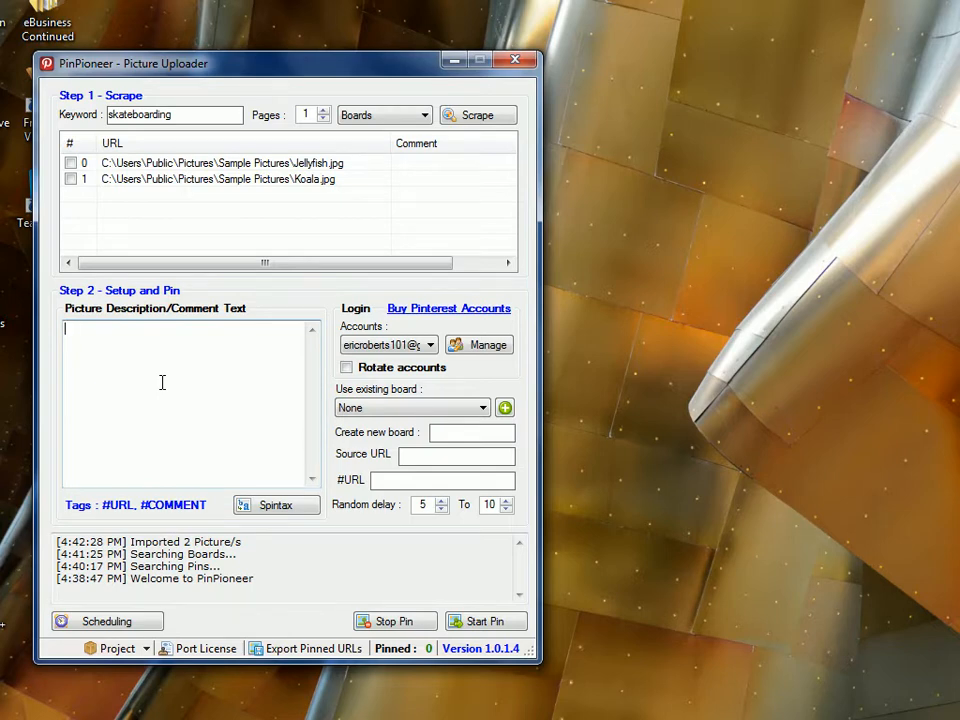
pyautogui.write('cool stuff!')
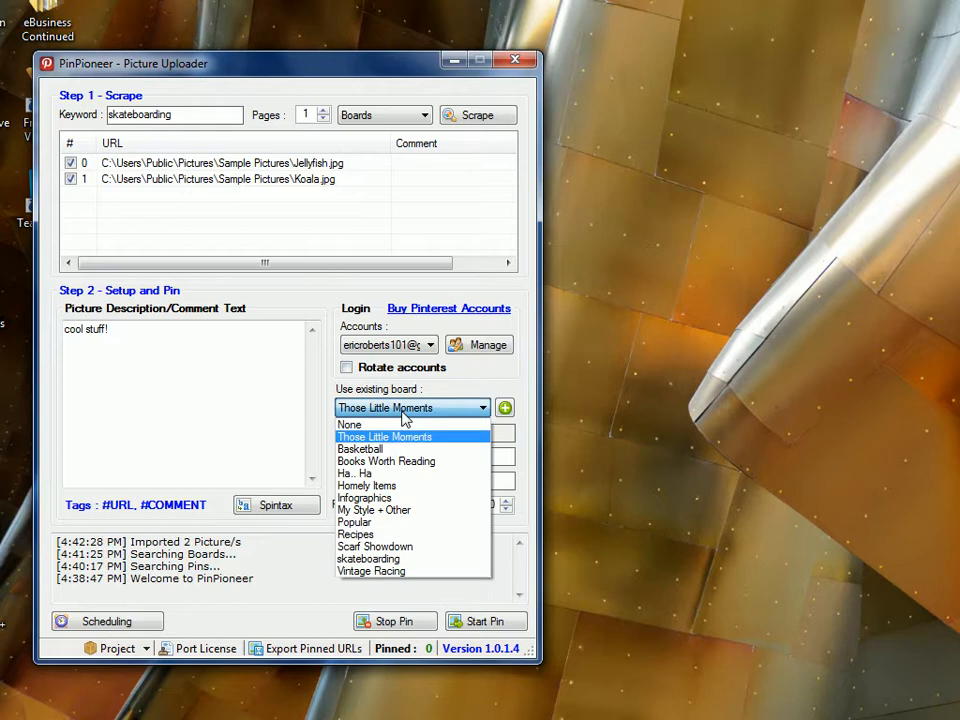
pyautogui.moveTo(364, 420)
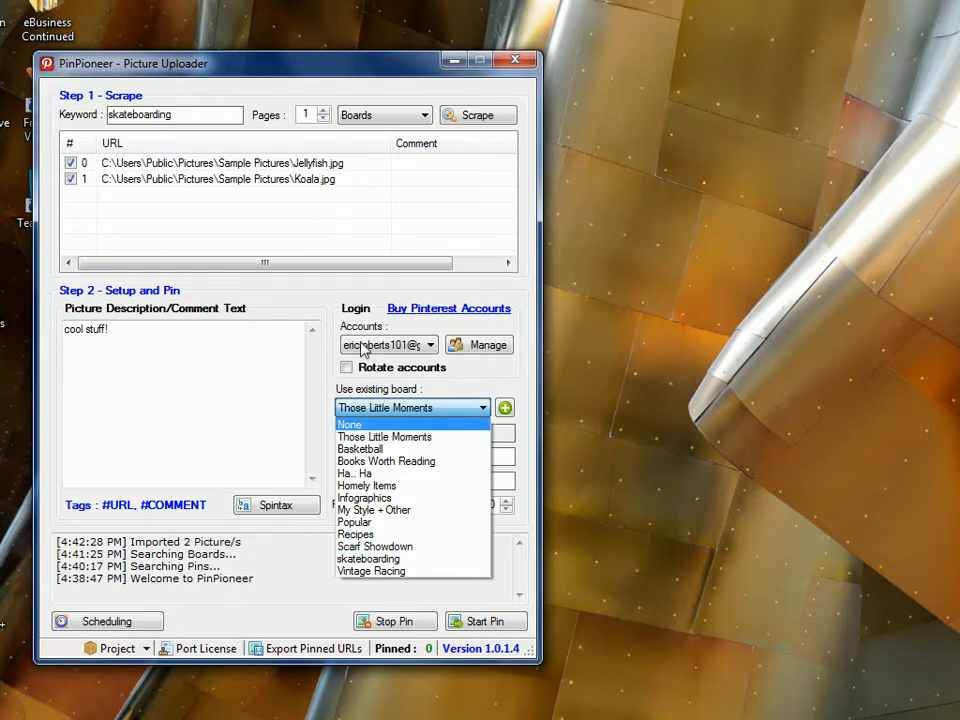
pyautogui.moveTo(388, 460)
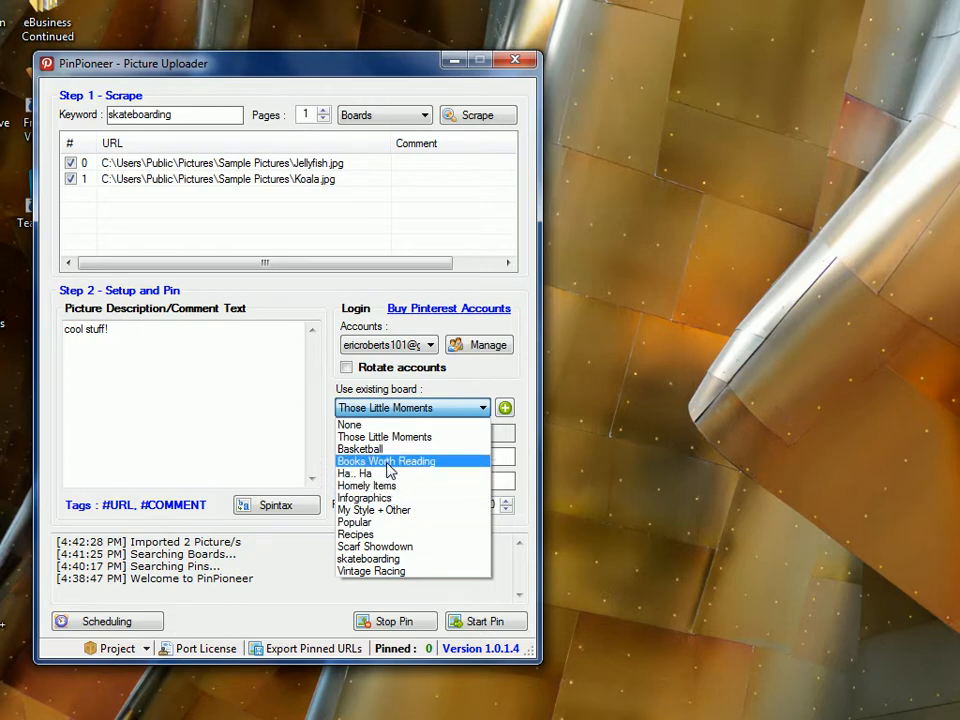
pyautogui.moveTo(368, 486)
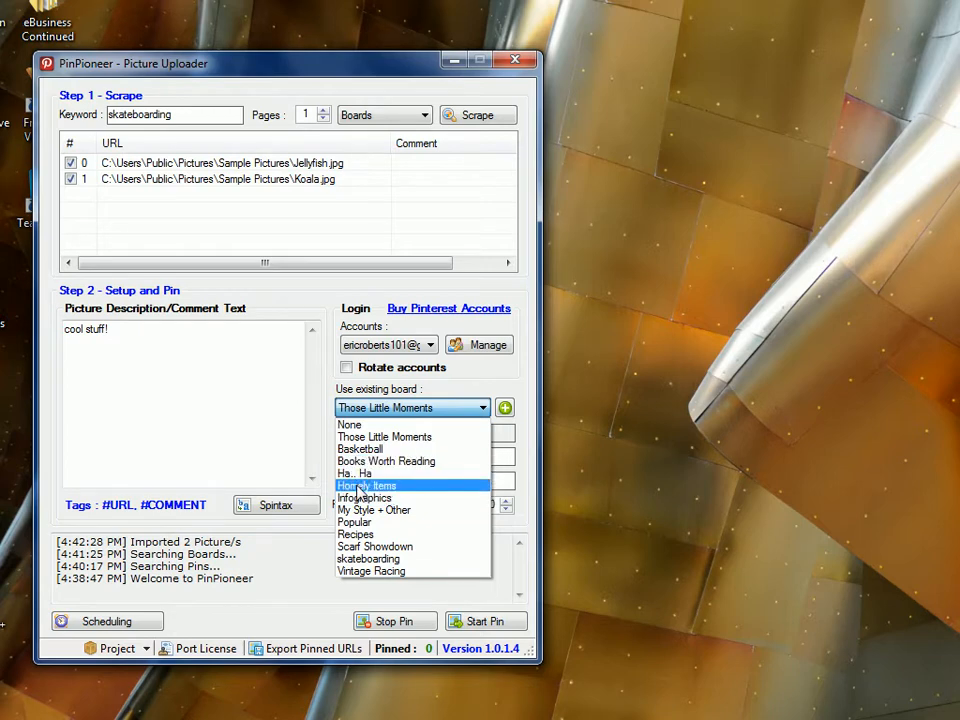
pyautogui.moveTo(230, 504)
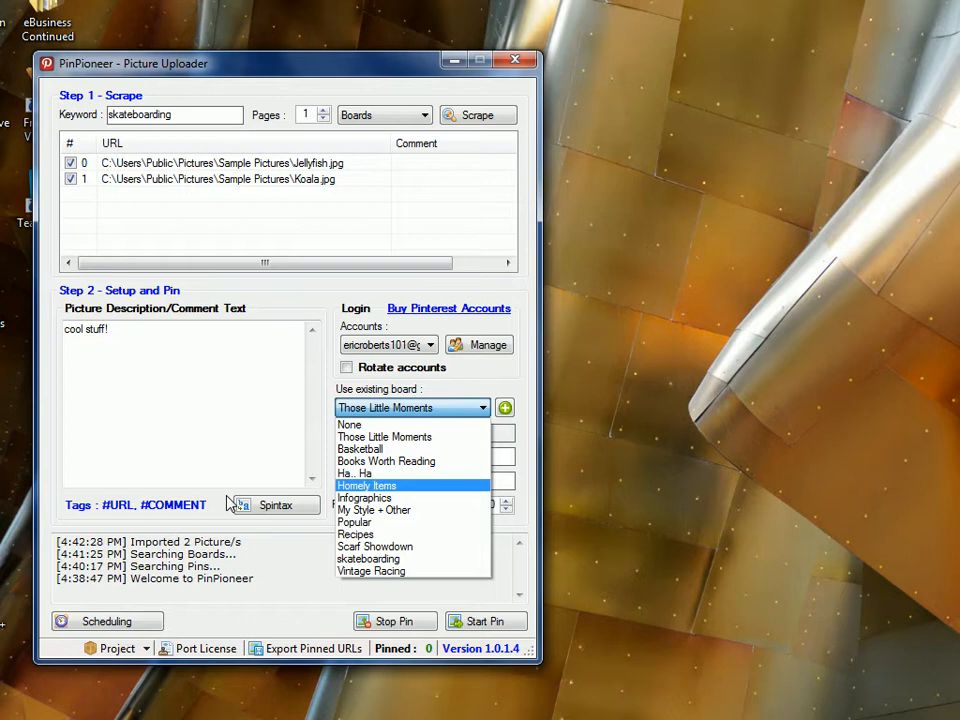
pyautogui.moveTo(374, 510)
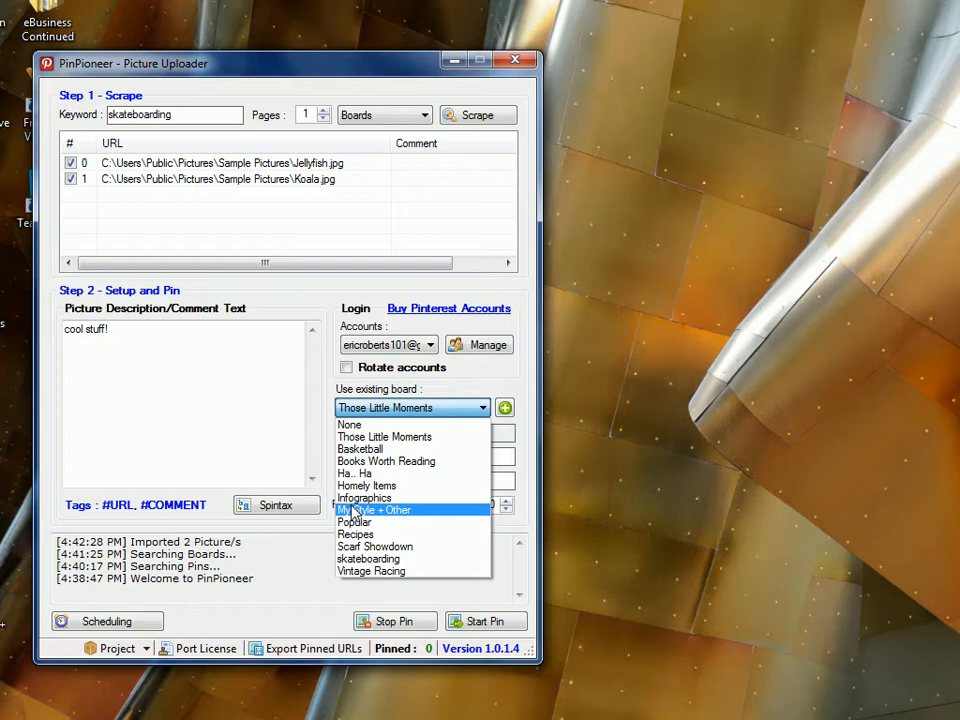
pyautogui.moveTo(420, 532)
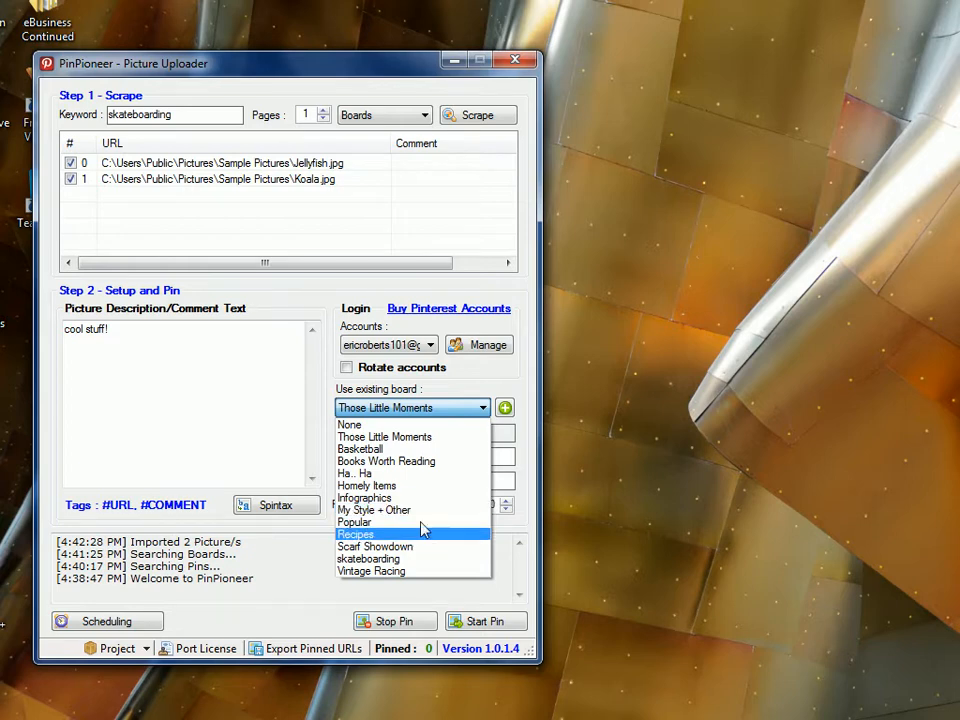
pyautogui.moveTo(390, 498)
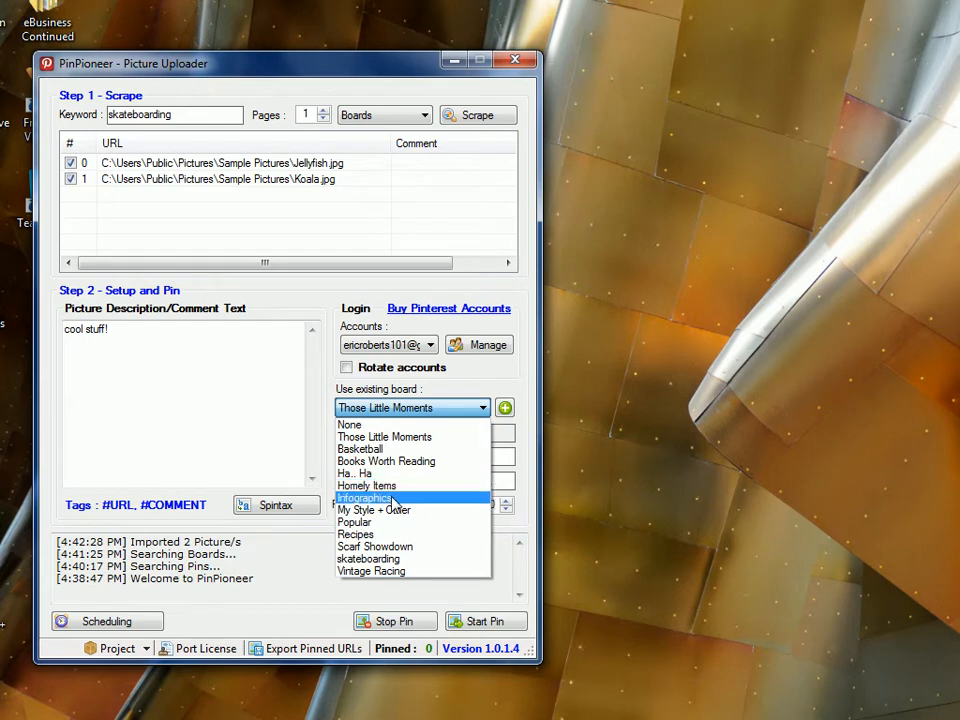
pyautogui.moveTo(380, 546)
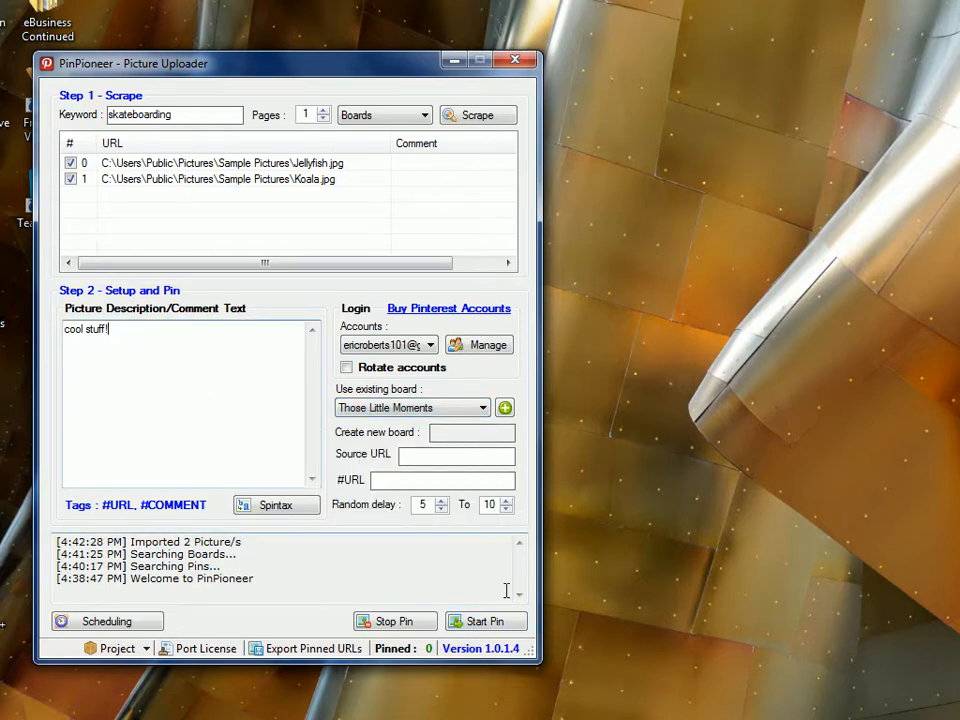
pyautogui.write('htt')
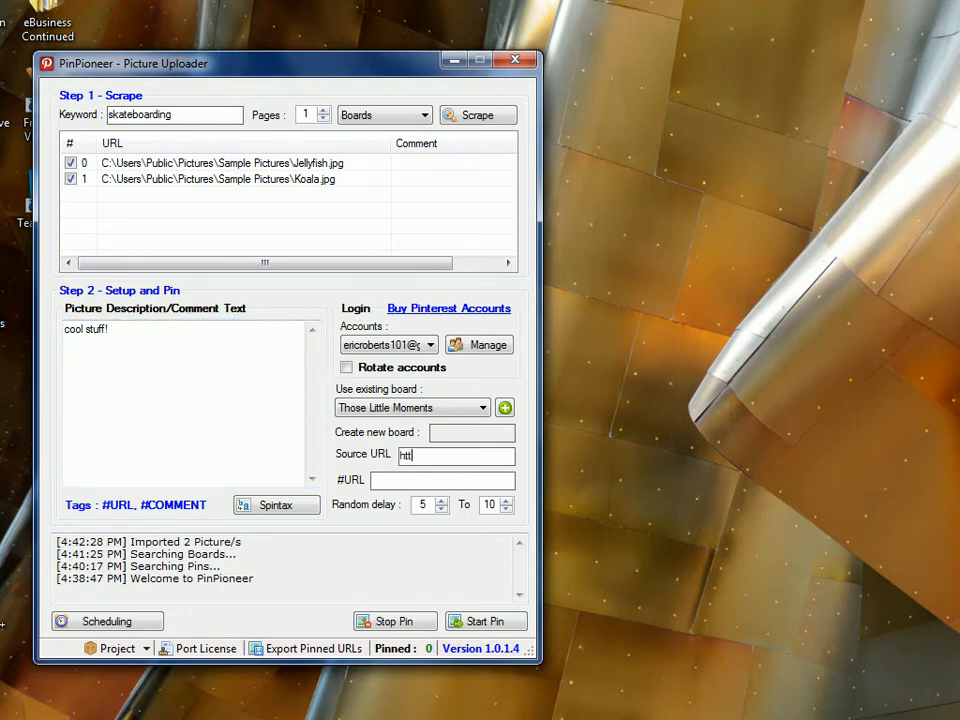
pyautogui.write('http://sotware')
pyautogui.click(428, 504)
pyautogui.write('0')
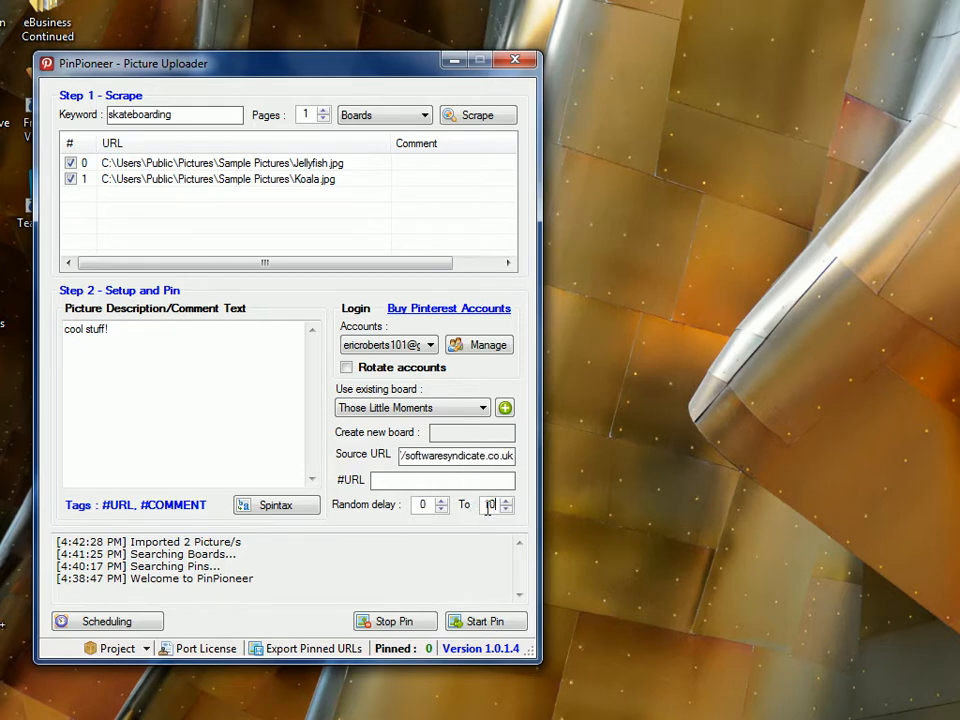
pyautogui.click(486, 620)
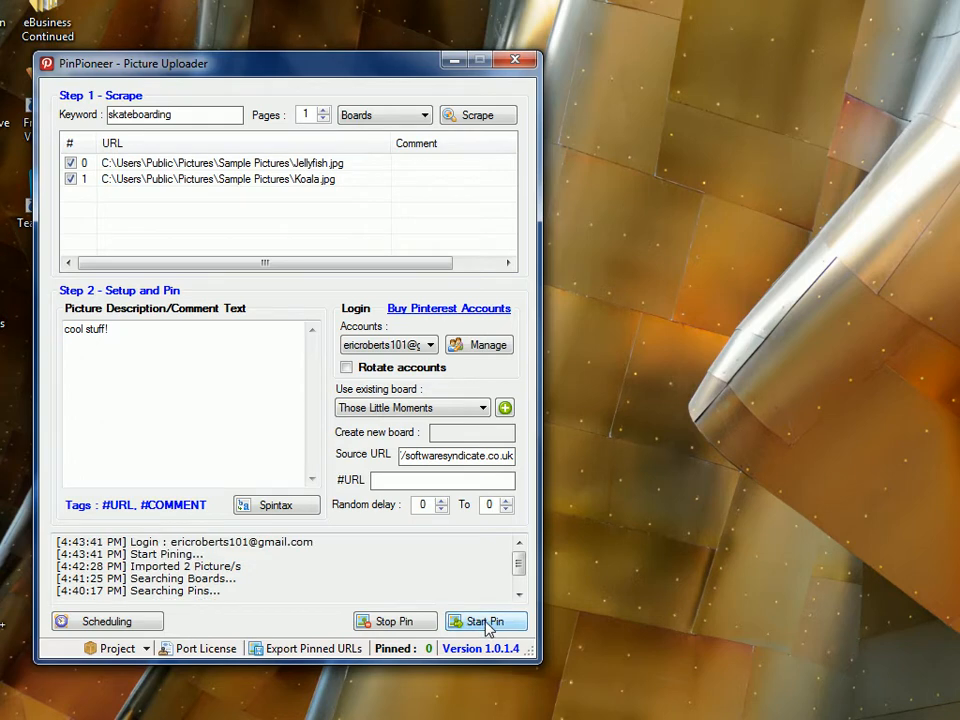
pyautogui.click(486, 620)
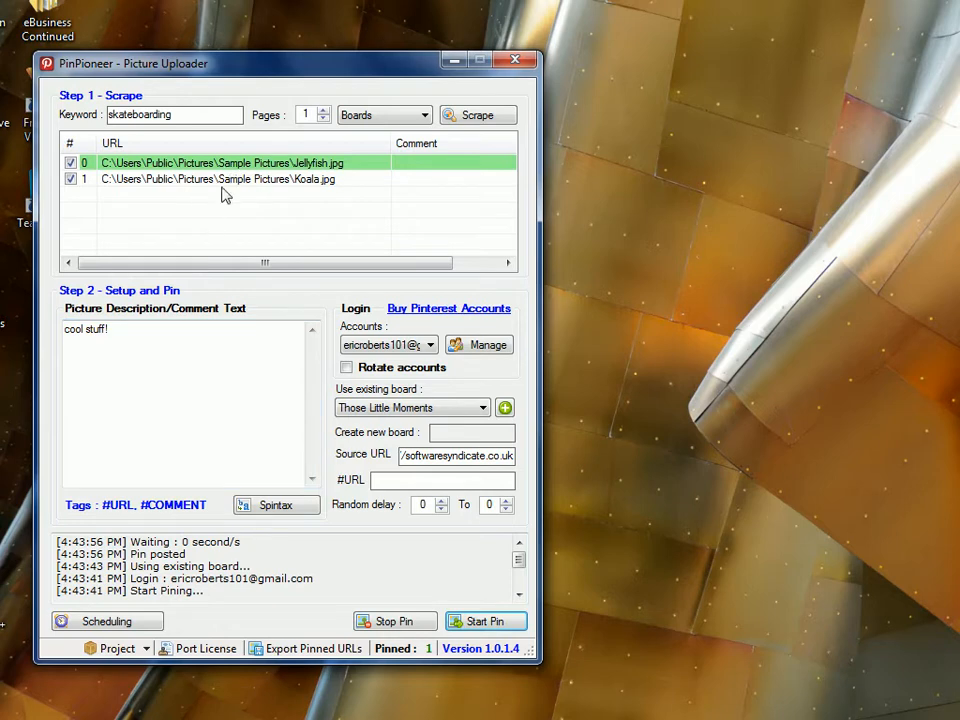
pyautogui.moveTo(136, 214)
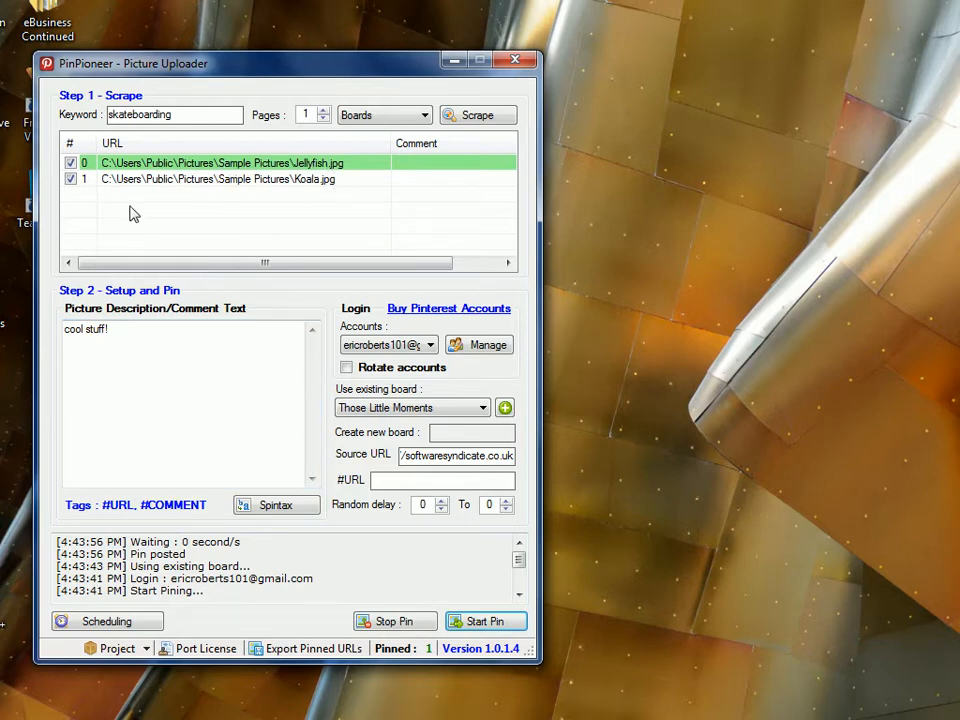
pyautogui.moveTo(120, 228)
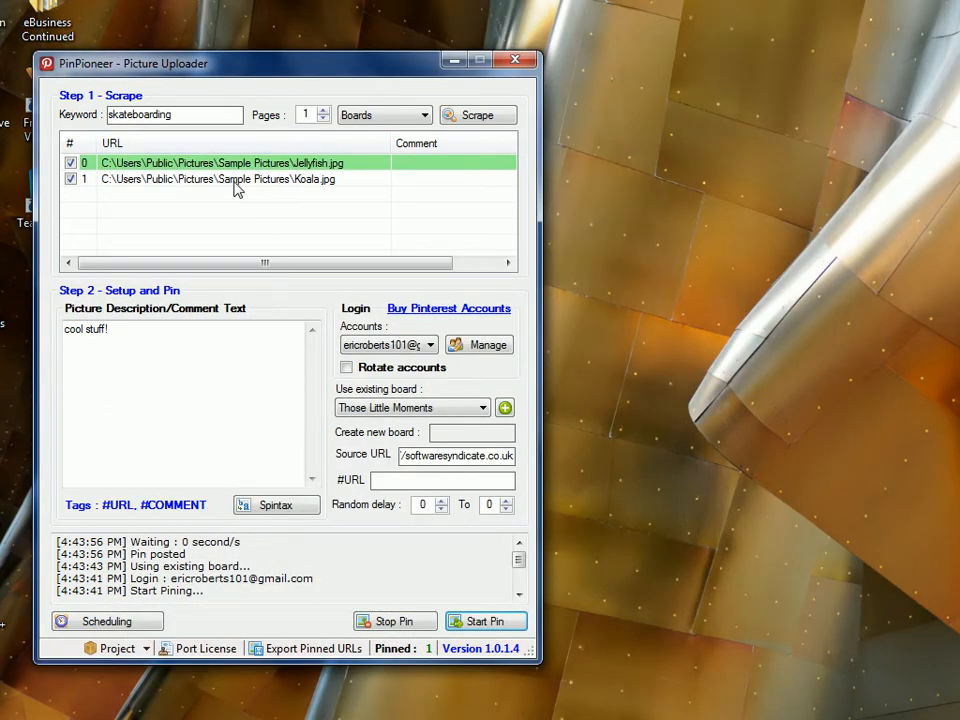
# Export the pinned pictures' URLs and titles to test.txt.
pyautogui.rightClick(236, 178)
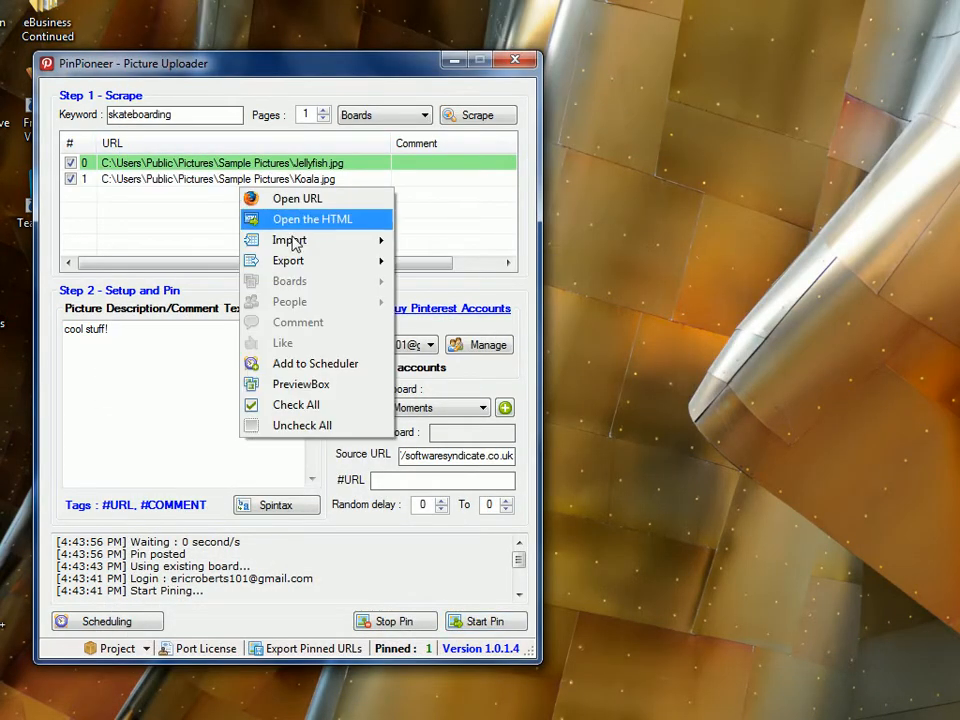
pyautogui.moveTo(288, 260)
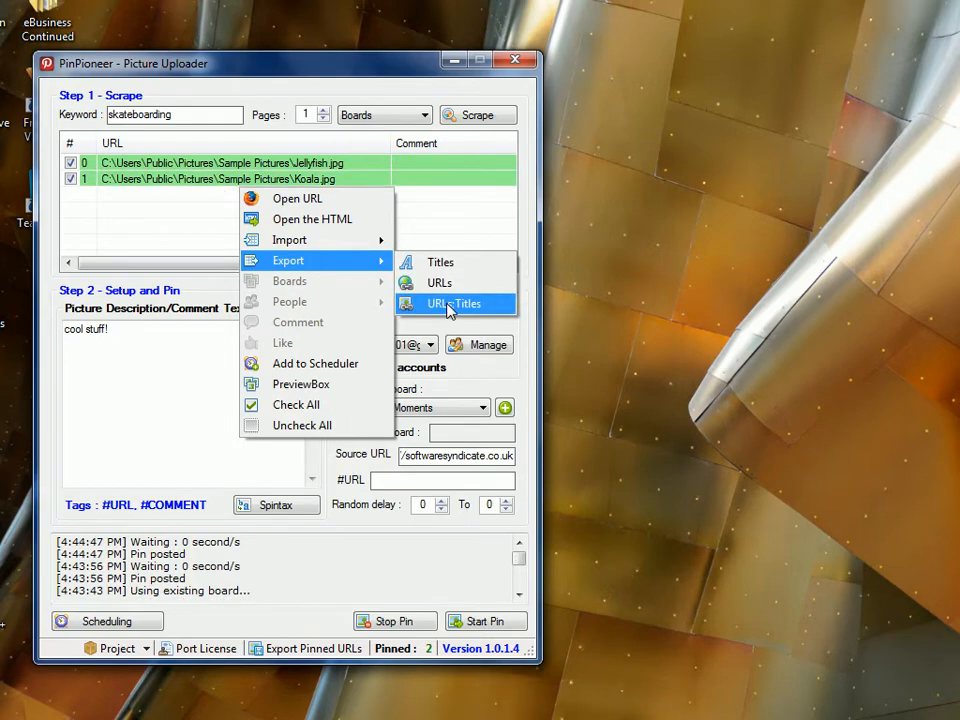
pyautogui.click(452, 304)
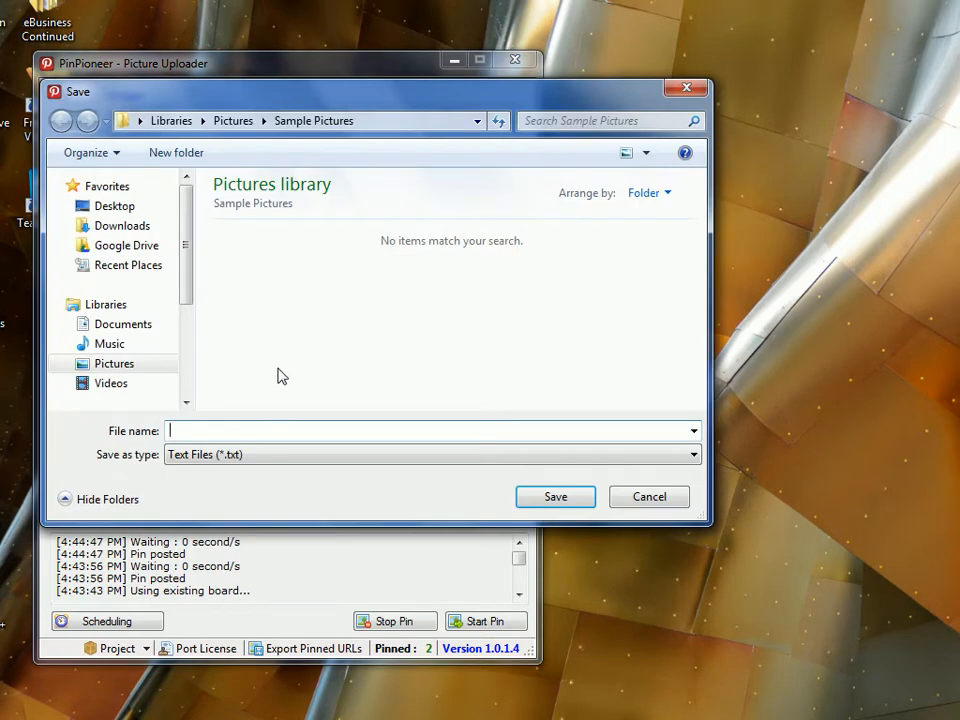
pyautogui.write('t')
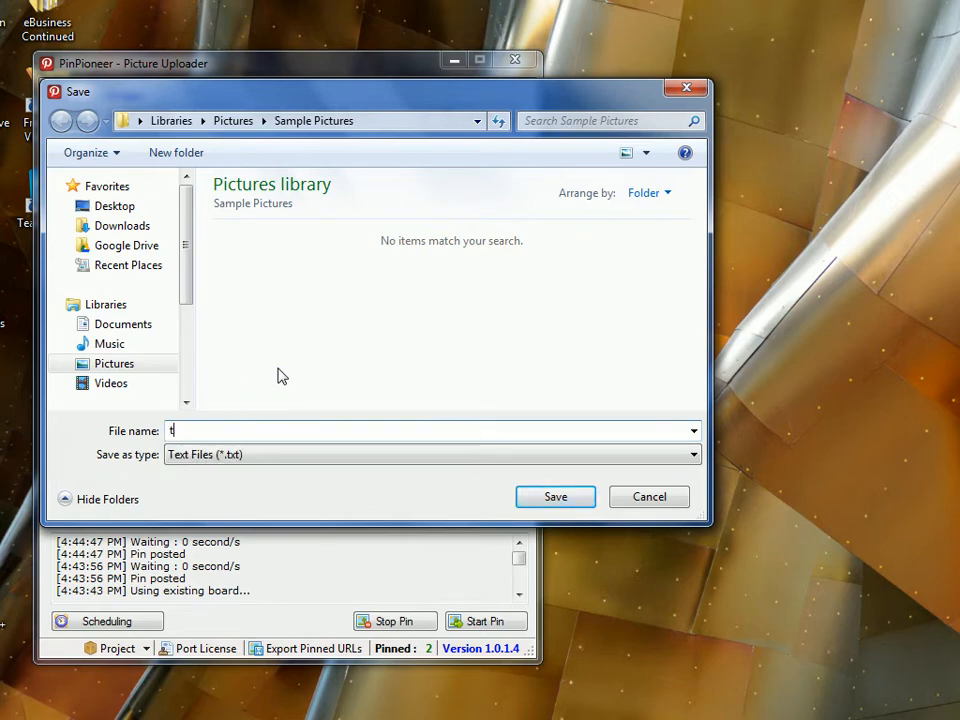
pyautogui.click(114, 204)
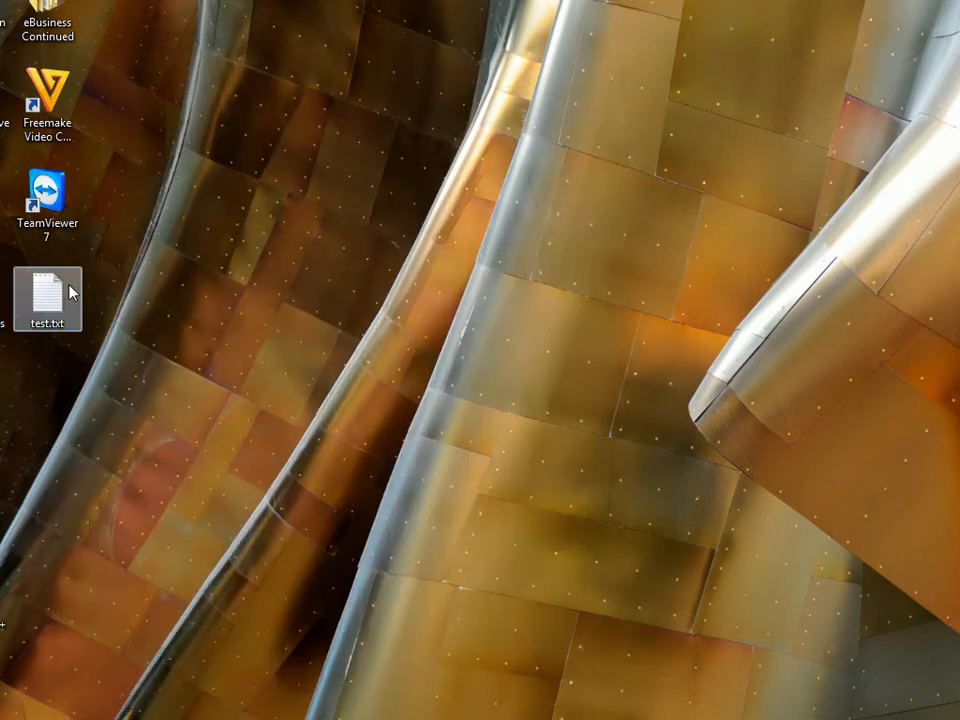
# Add 'this is a koala' and 'this is a jellyfish' after the picture paths in test.txt.
pyautogui.doubleClick(46, 298)
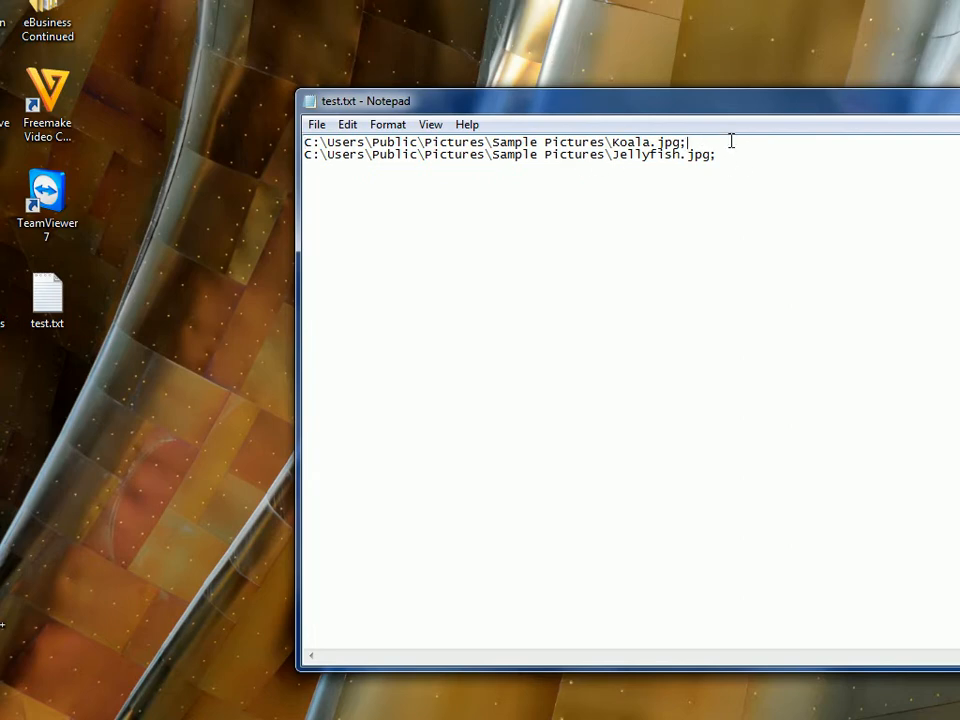
pyautogui.write('this is a koala')
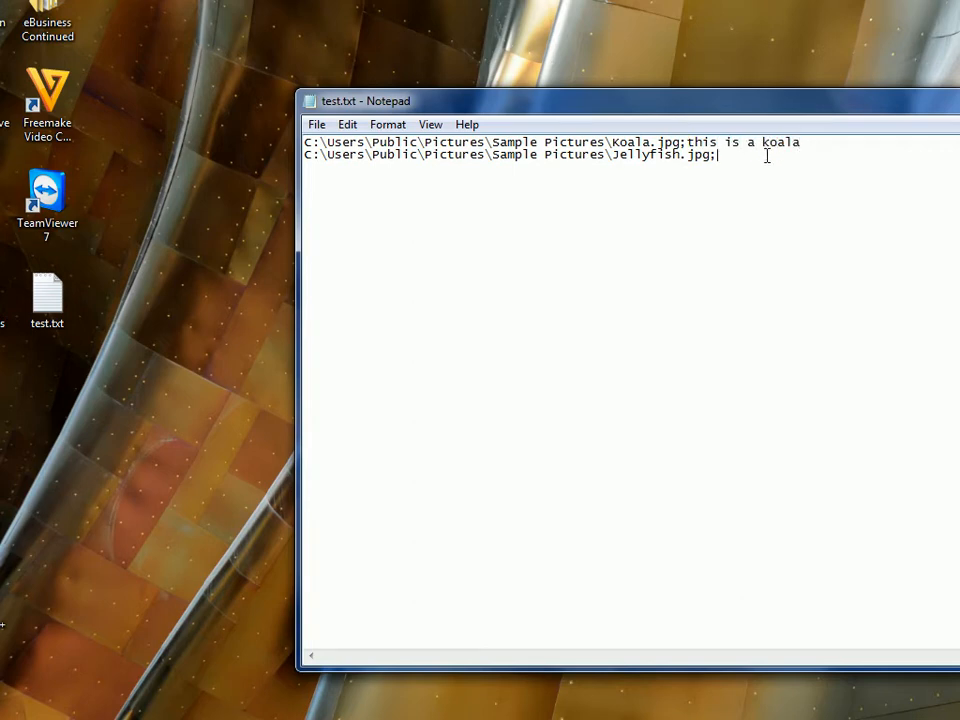
pyautogui.write('this is a jellyf')
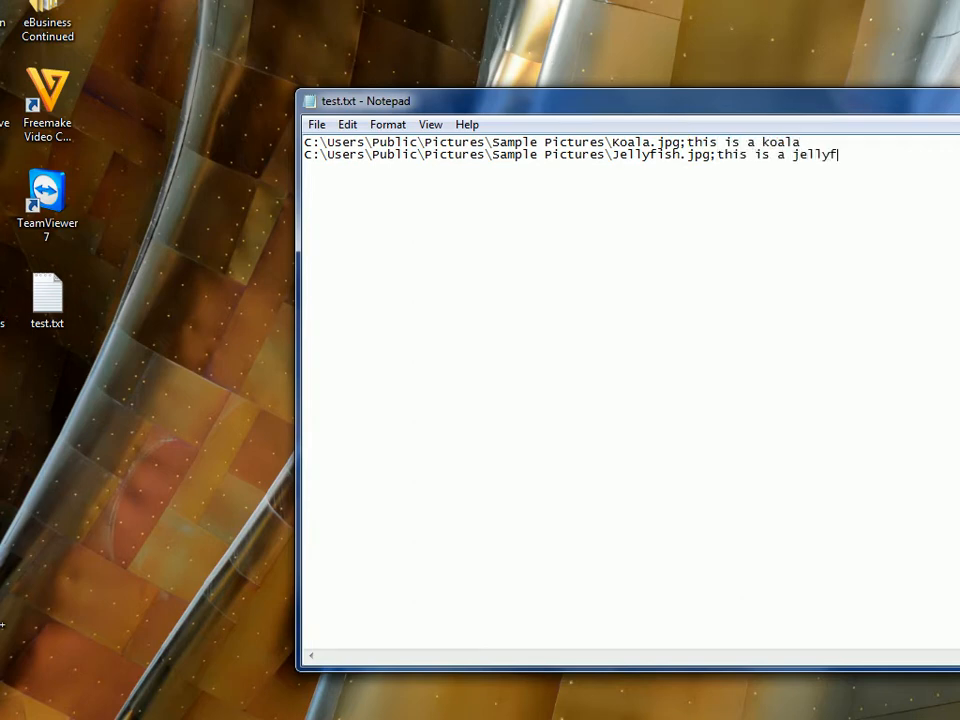
pyautogui.click(316, 124)
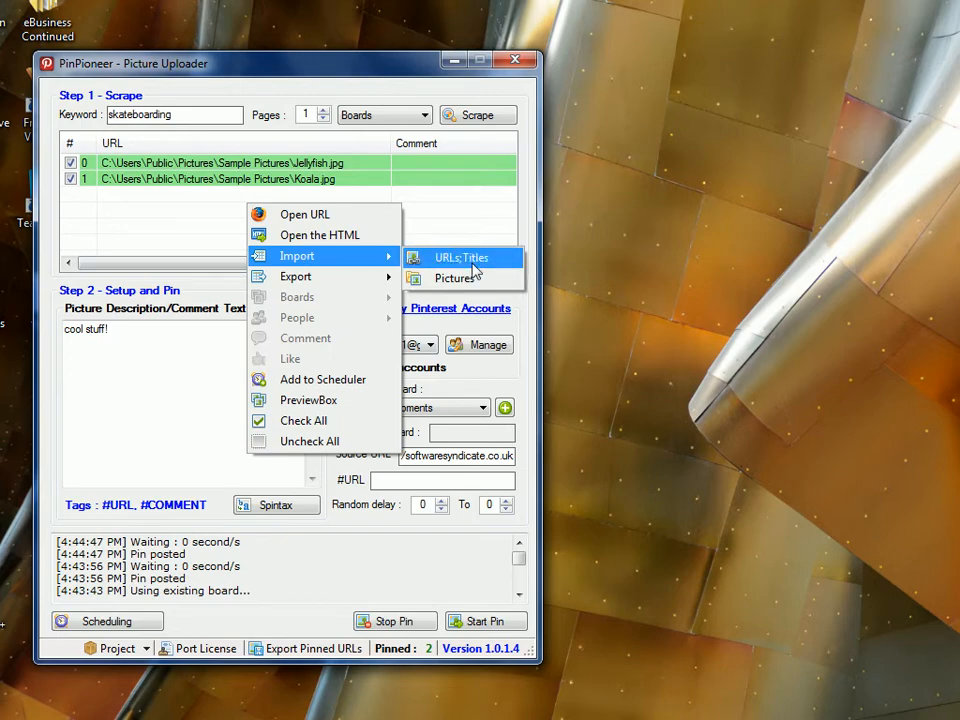
# Import test.txt so Koala and Jellyfish load with their comments, and set the description to #COMMENT.
pyautogui.click(460, 258)
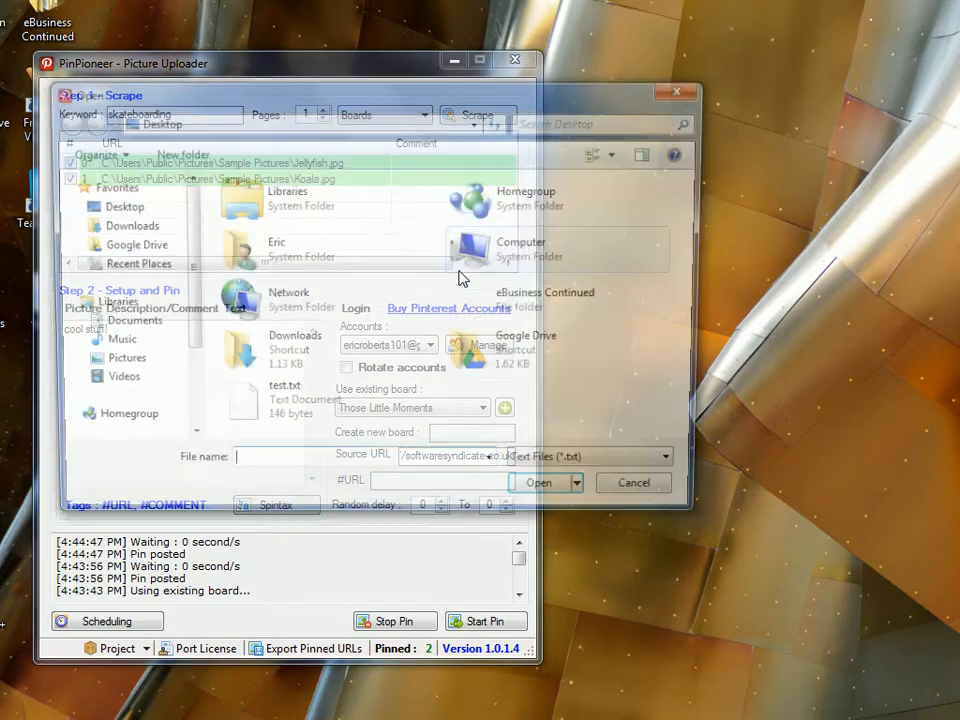
pyautogui.click(632, 482)
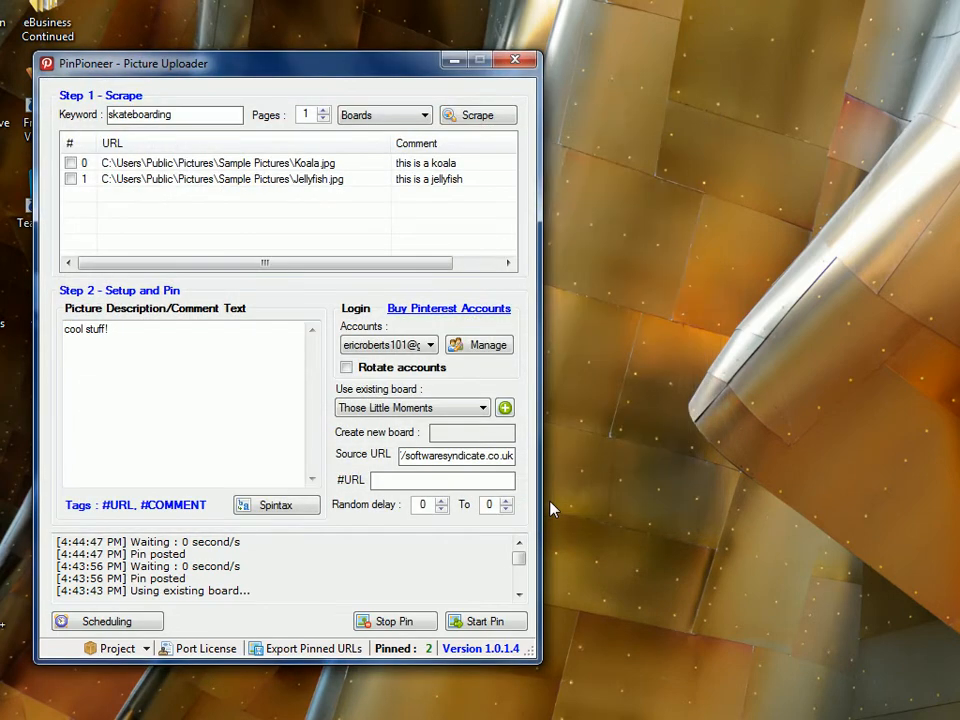
pyautogui.moveTo(220, 214)
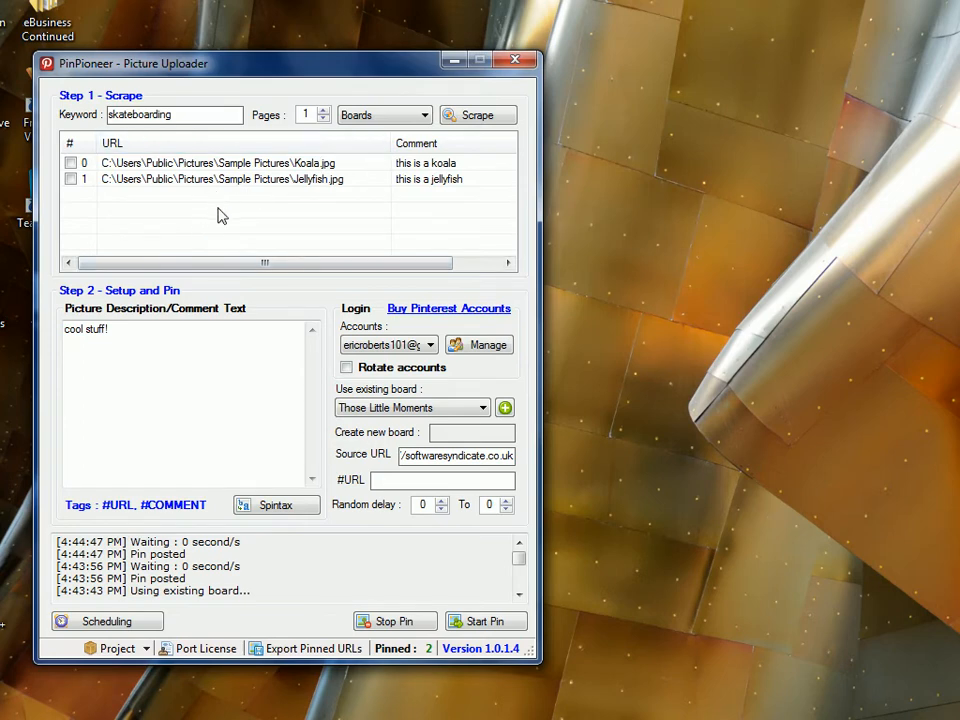
pyautogui.doubleClick(96, 328)
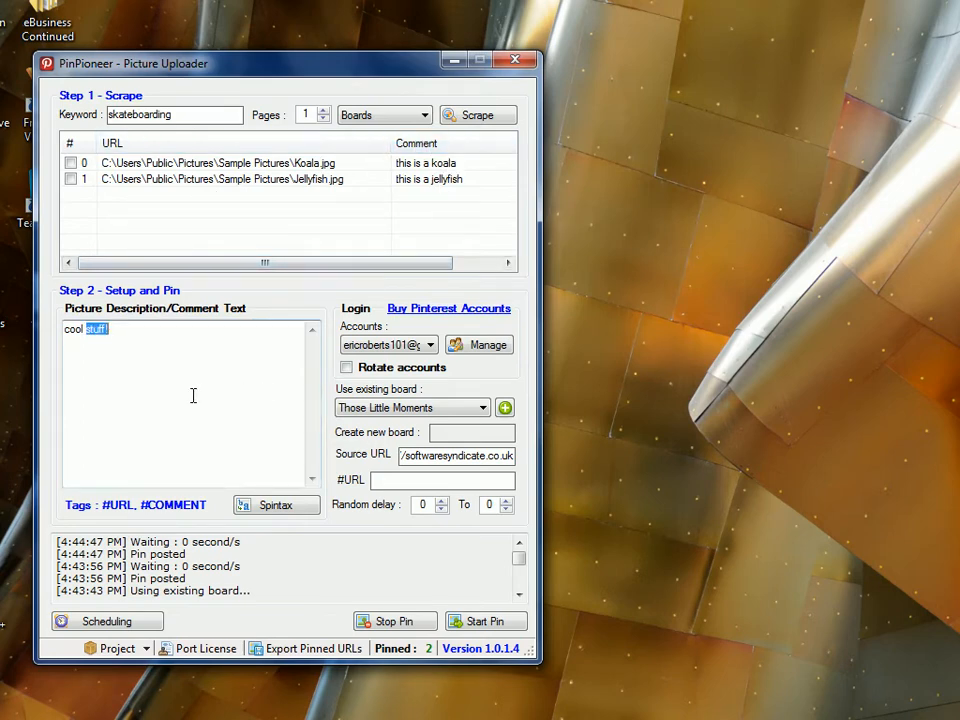
pyautogui.write('#COMMENT')
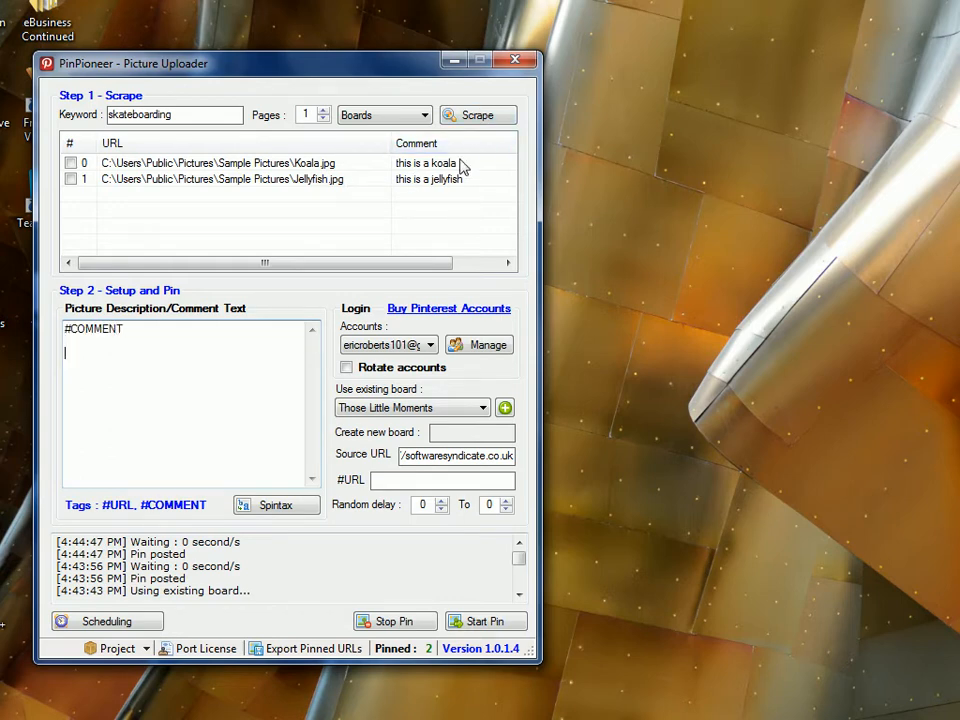
pyautogui.moveTo(540, 440)
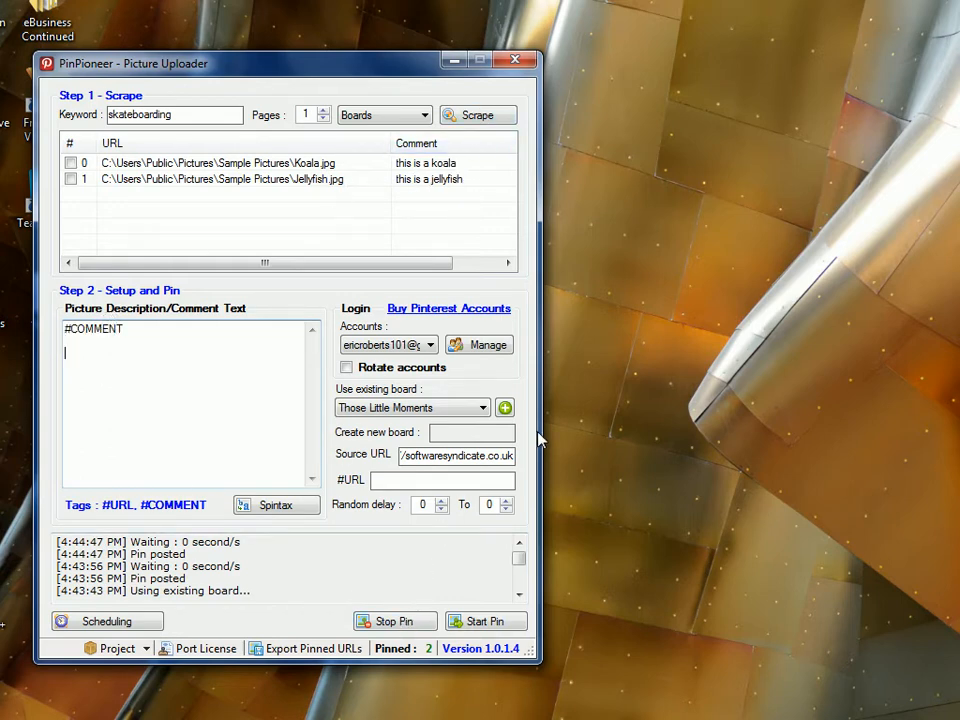
pyautogui.moveTo(280, 620)
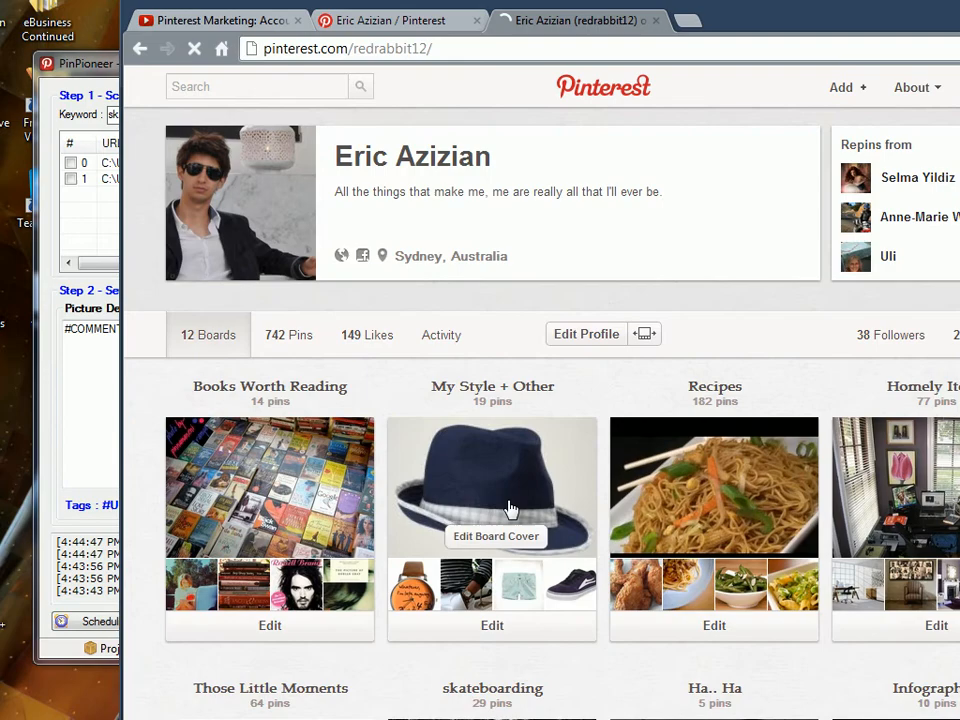
# View the Those Little Moments board showing the Koala and Jellyfish pins, then return to PinPioneer.
pyautogui.scroll(-3)
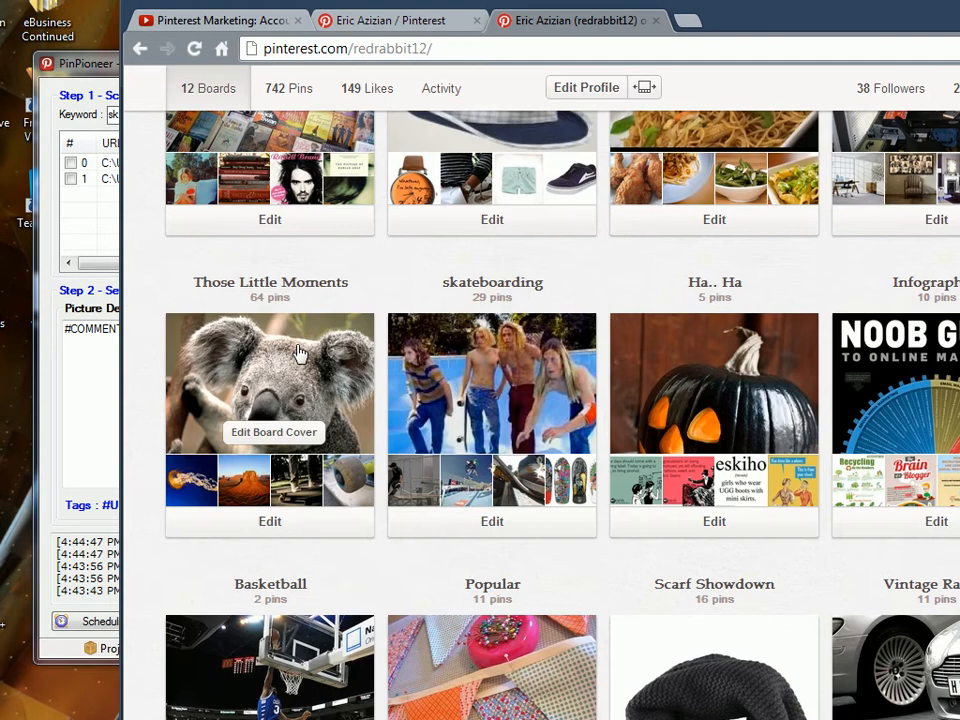
pyautogui.click(270, 282)
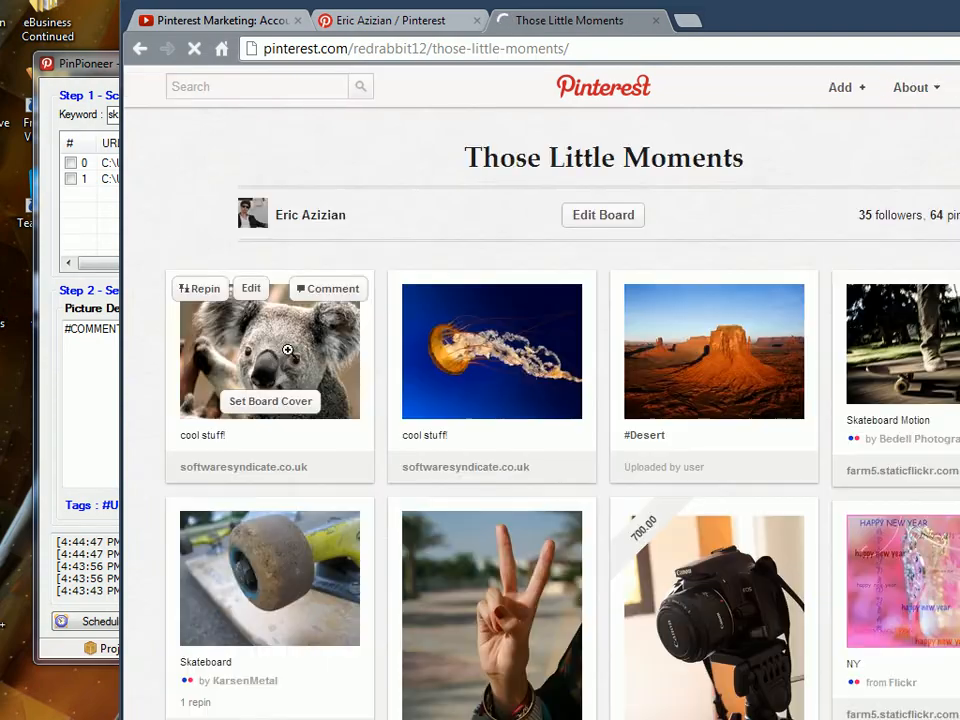
pyautogui.click(268, 350)
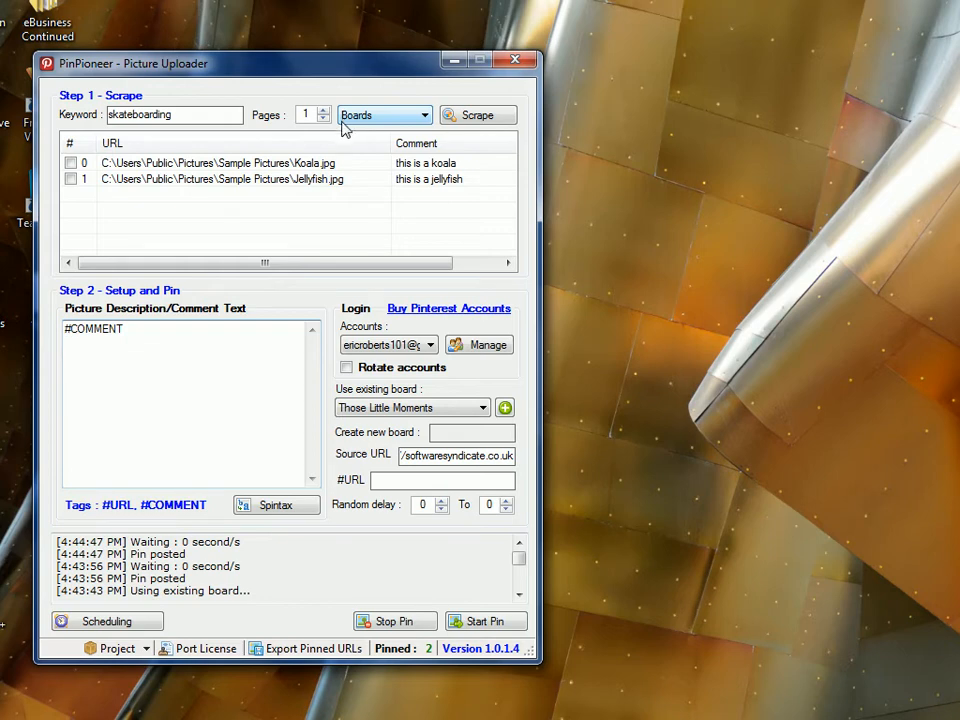
# Switch the scrape type to People and replace the keyword with weddings.
pyautogui.click(64, 352)
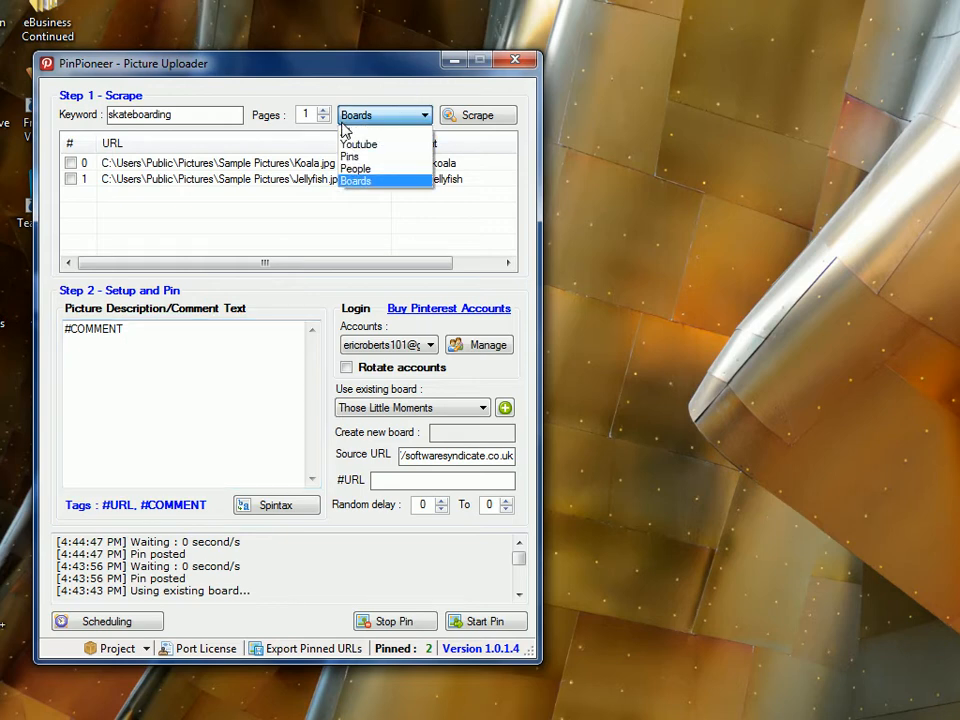
pyautogui.click(360, 168)
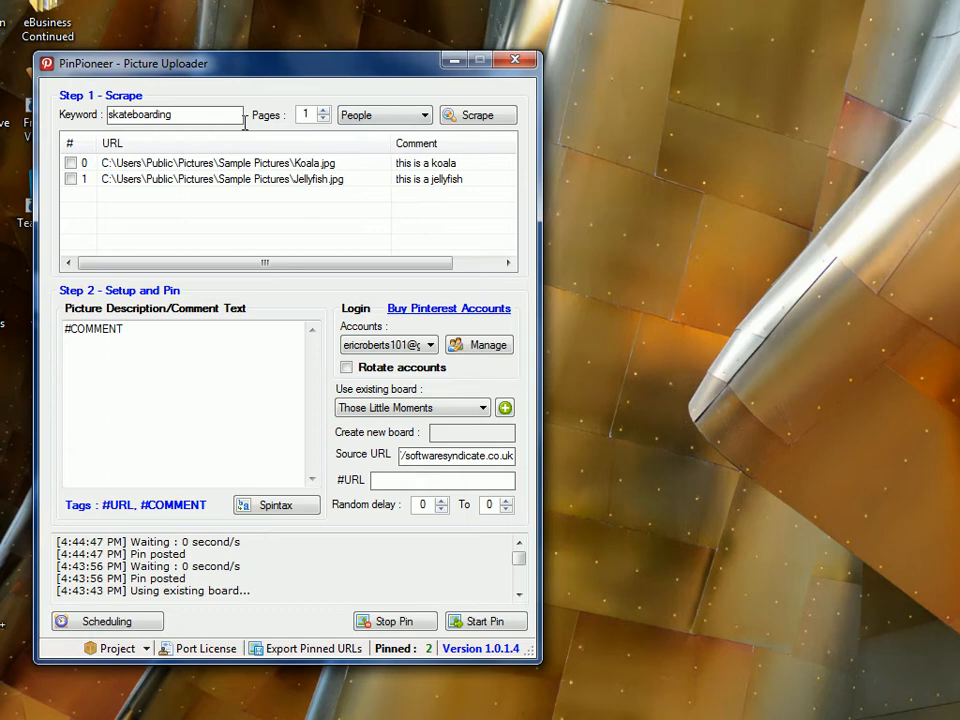
pyautogui.write('skateboaal')
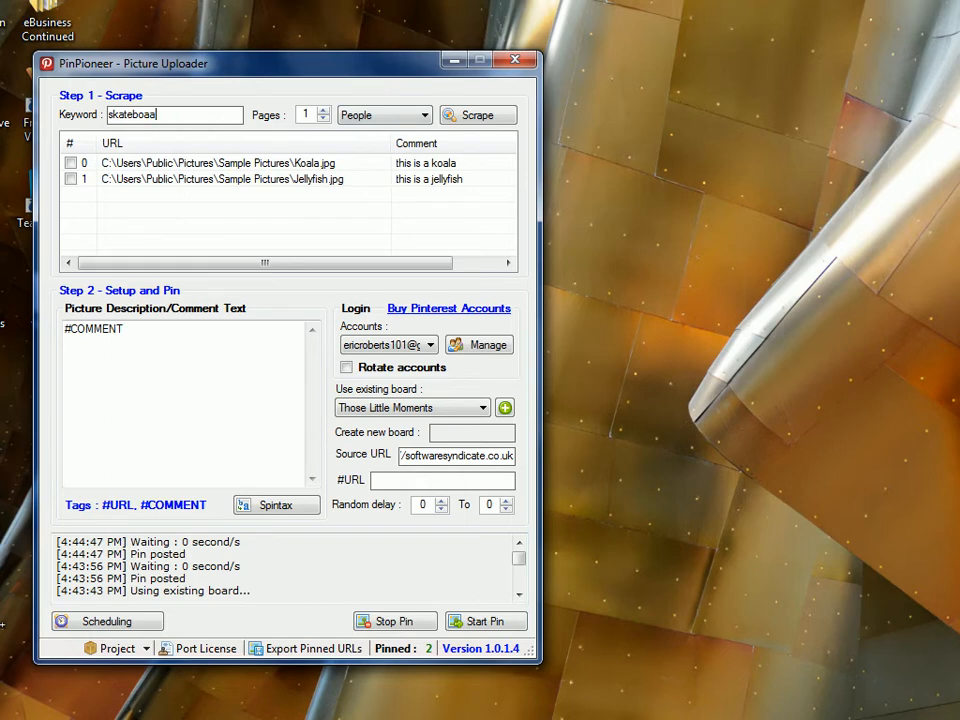
pyautogui.click(172, 114)
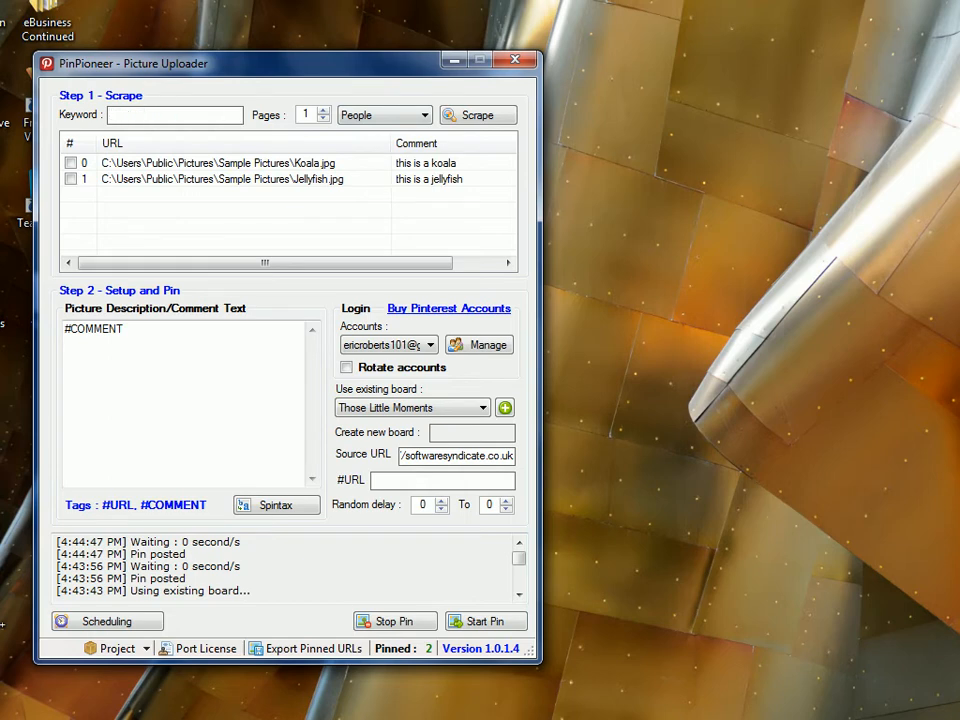
pyautogui.write('weddings')
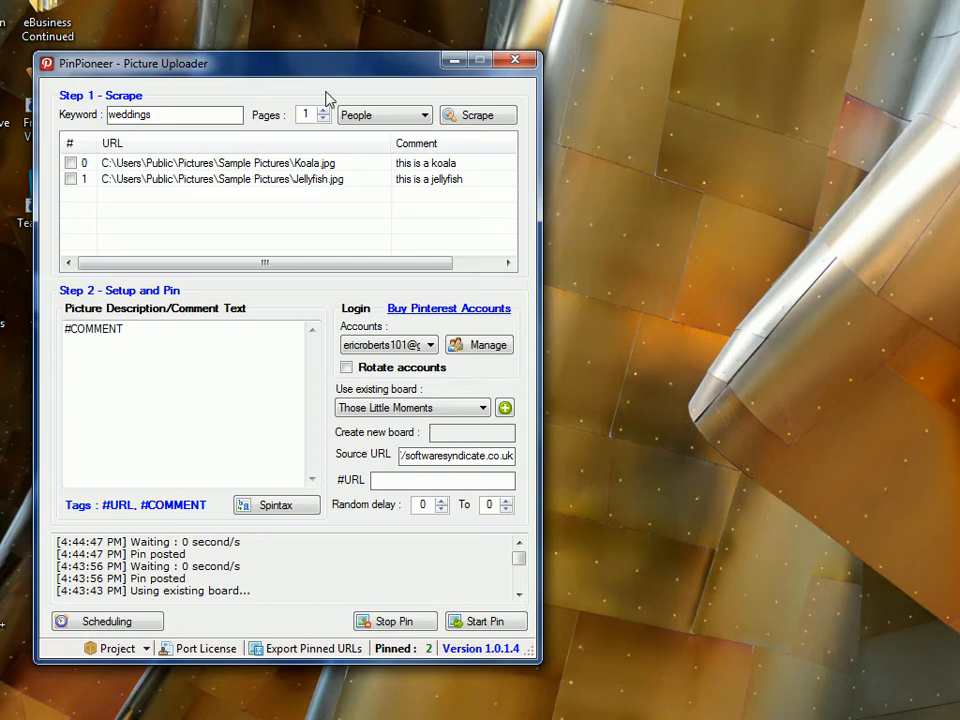
pyautogui.click(476, 114)
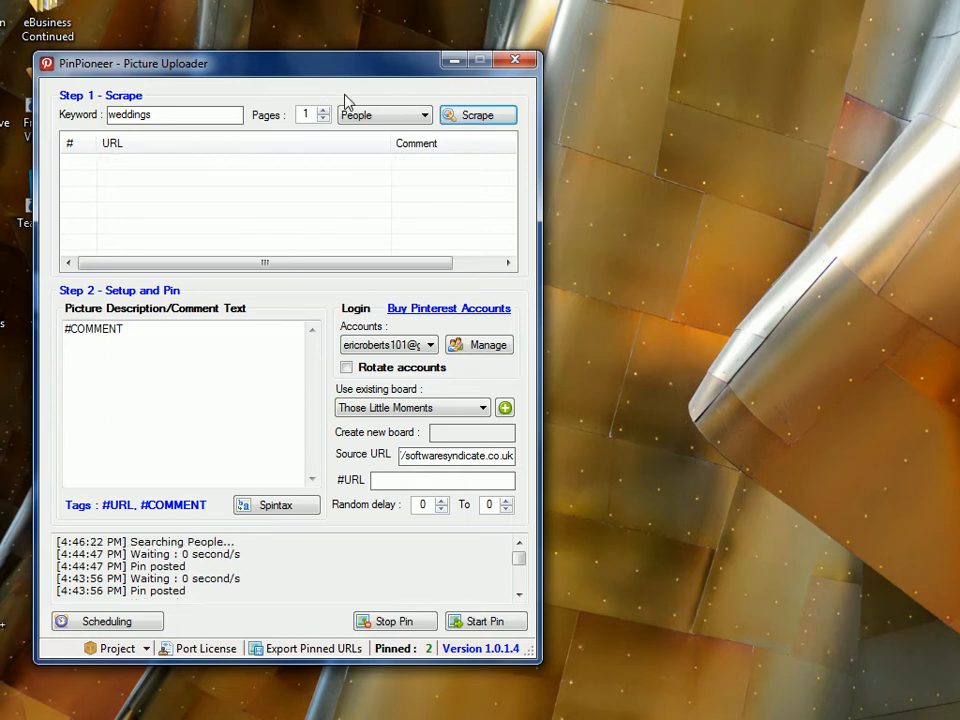
pyautogui.click(476, 114)
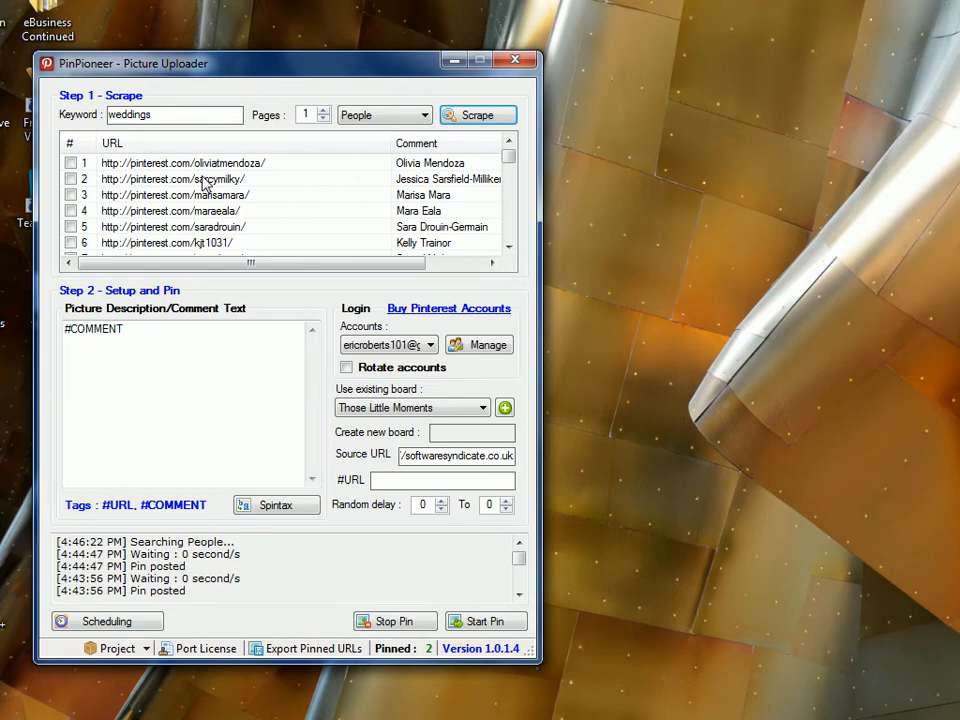
pyautogui.click(70, 162)
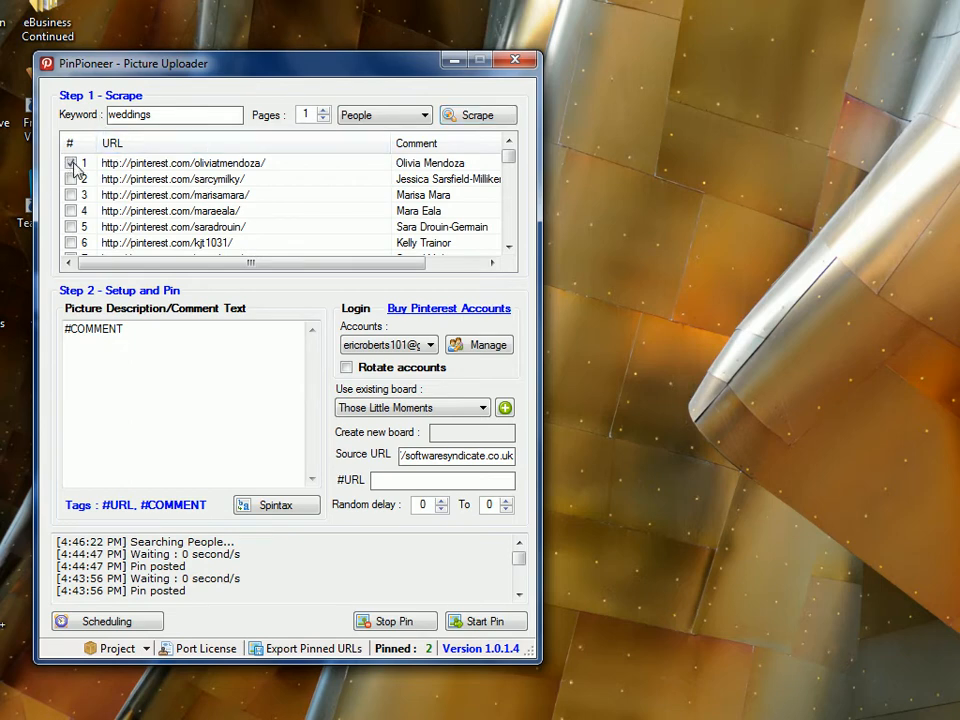
pyautogui.rightClick(180, 162)
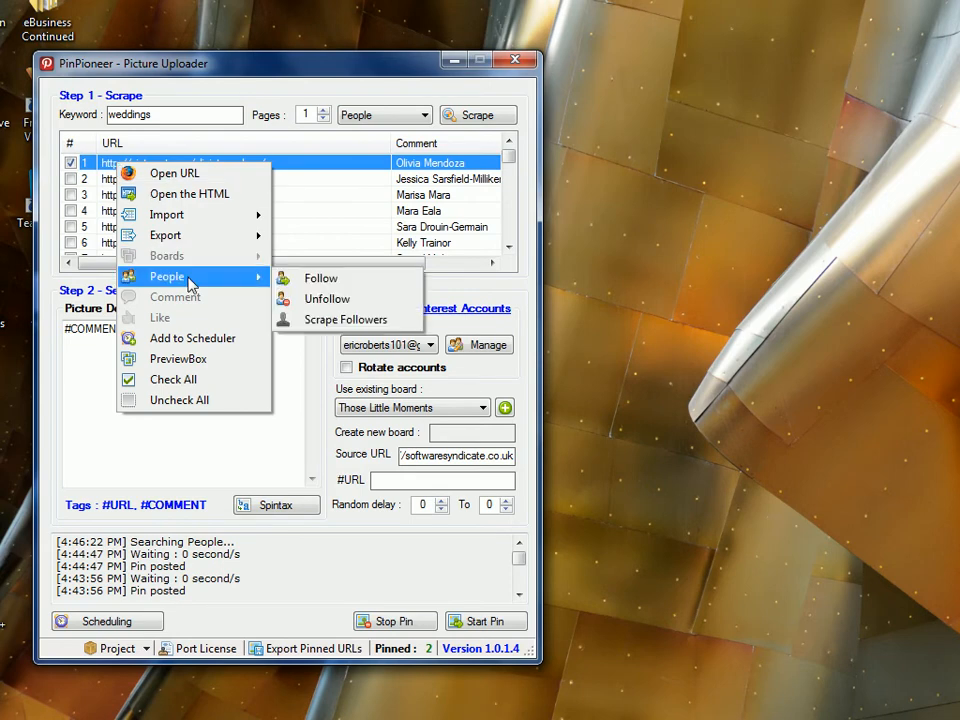
pyautogui.moveTo(344, 320)
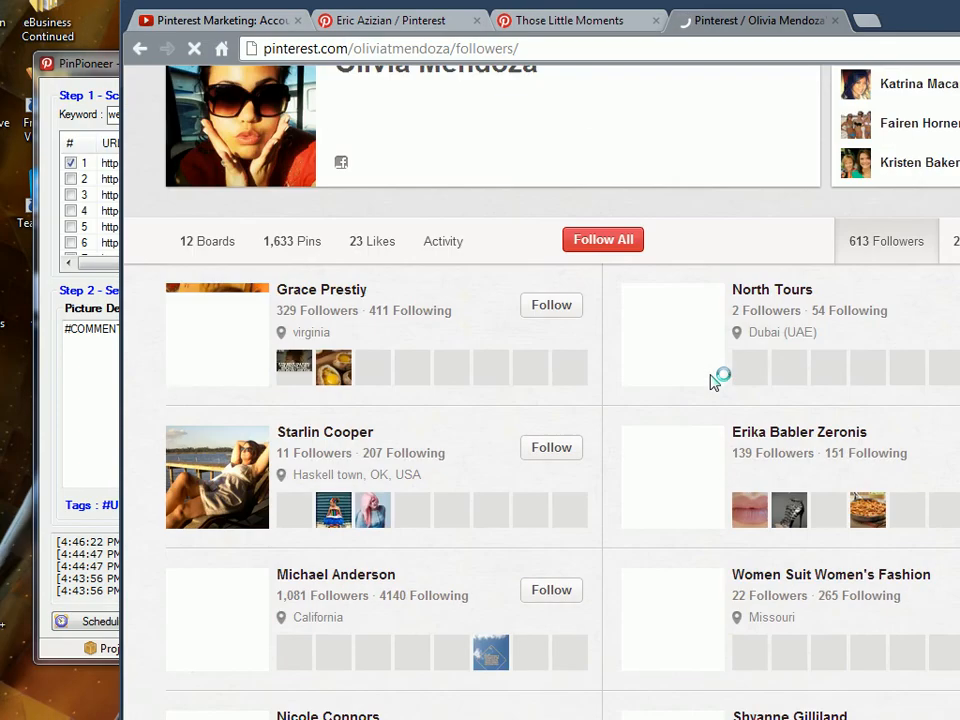
pyautogui.scroll(-3)
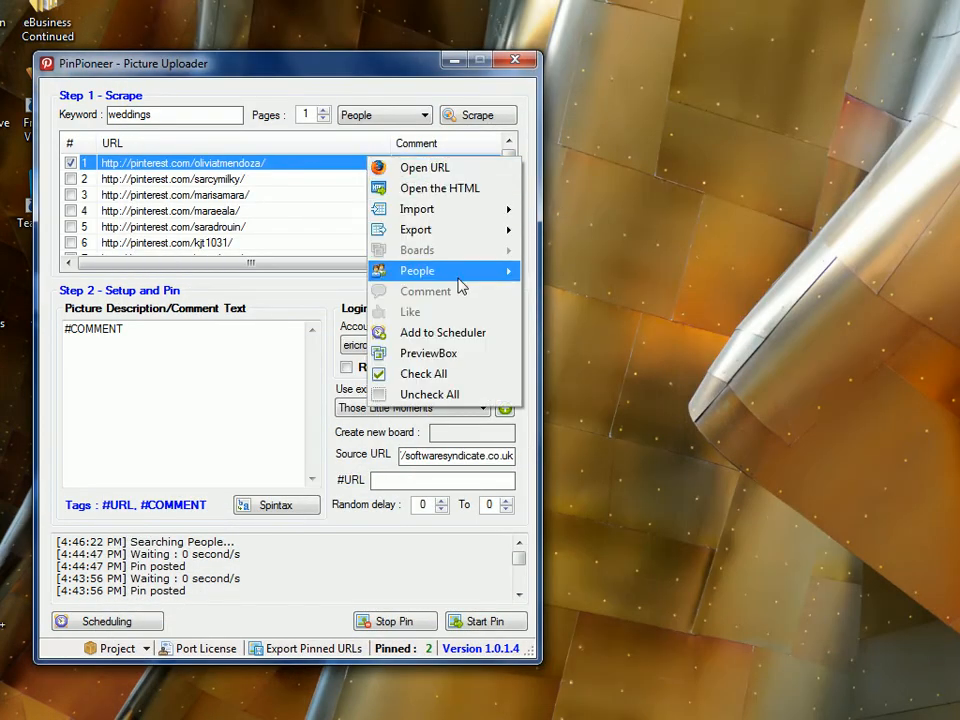
pyautogui.moveTo(416, 270)
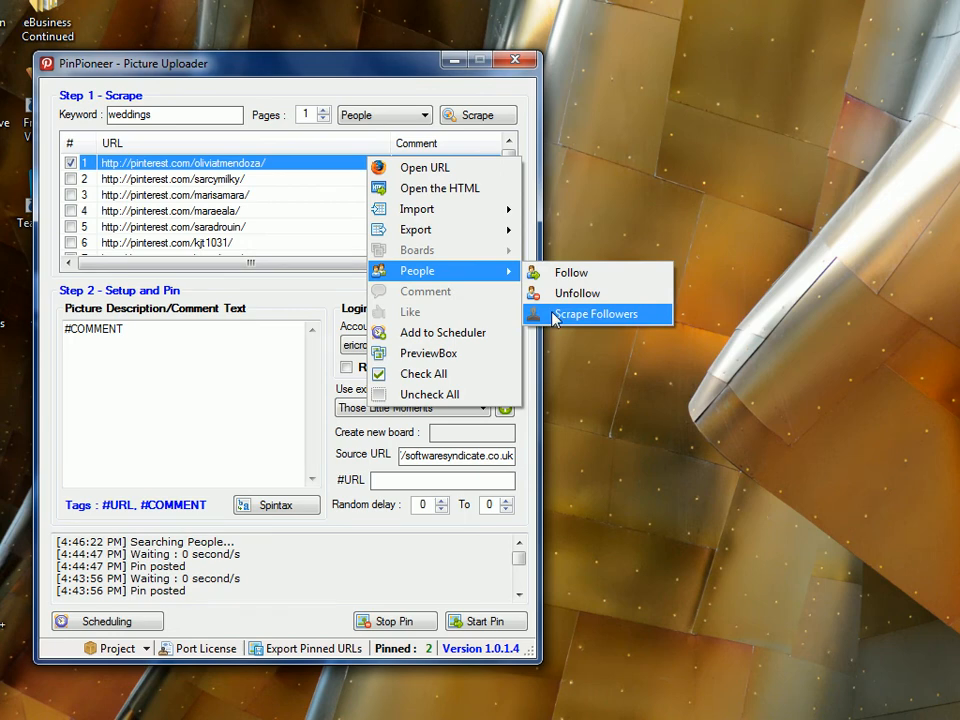
pyautogui.click(596, 314)
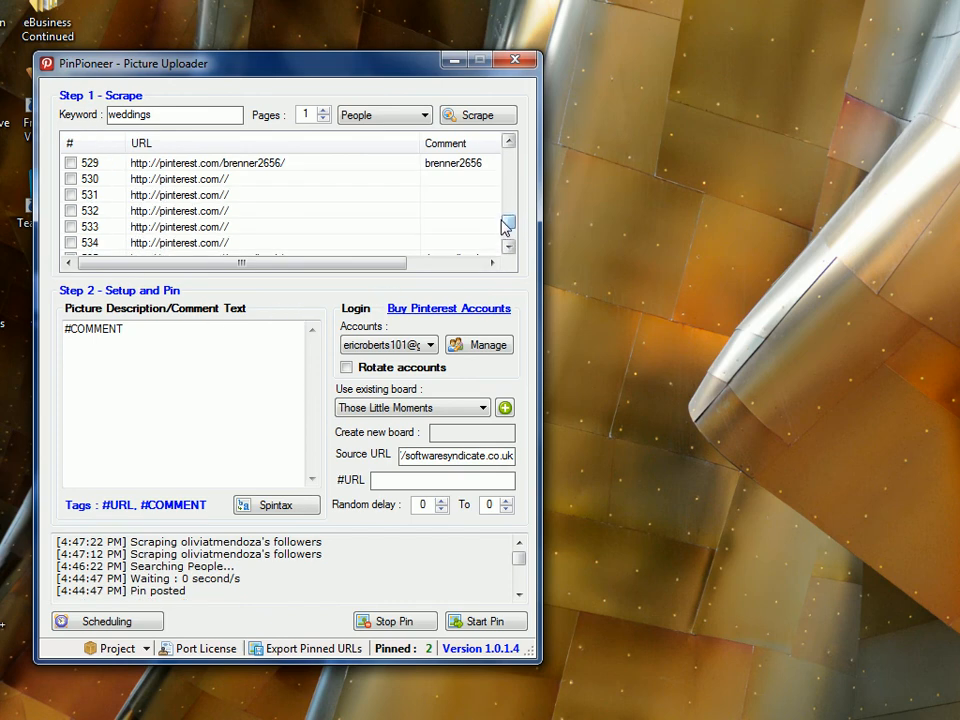
pyautogui.click(492, 264)
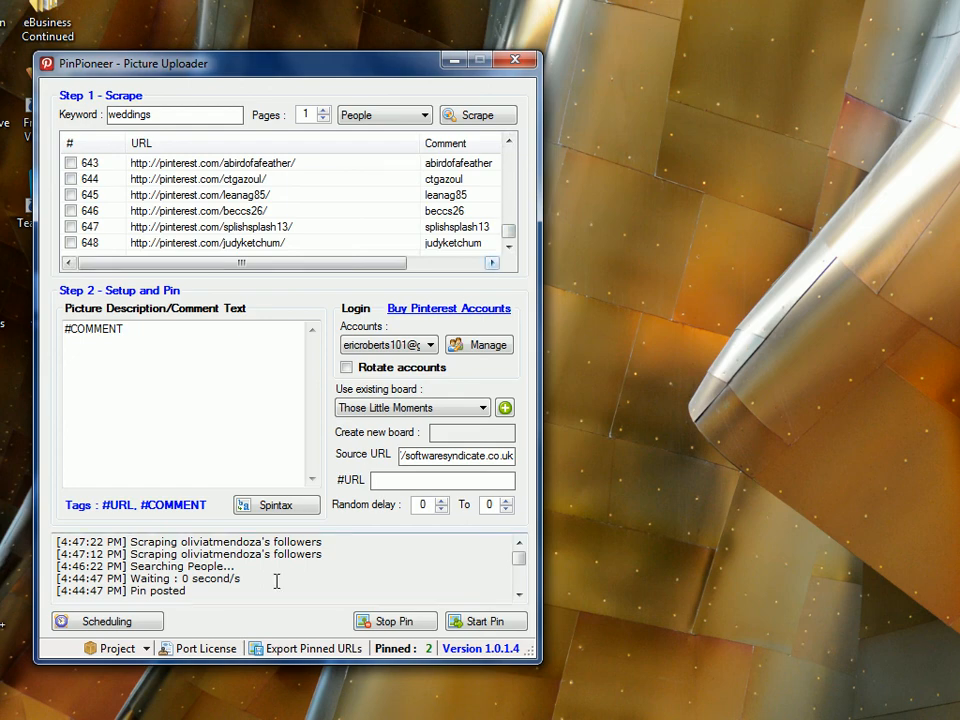
pyautogui.click(482, 648)
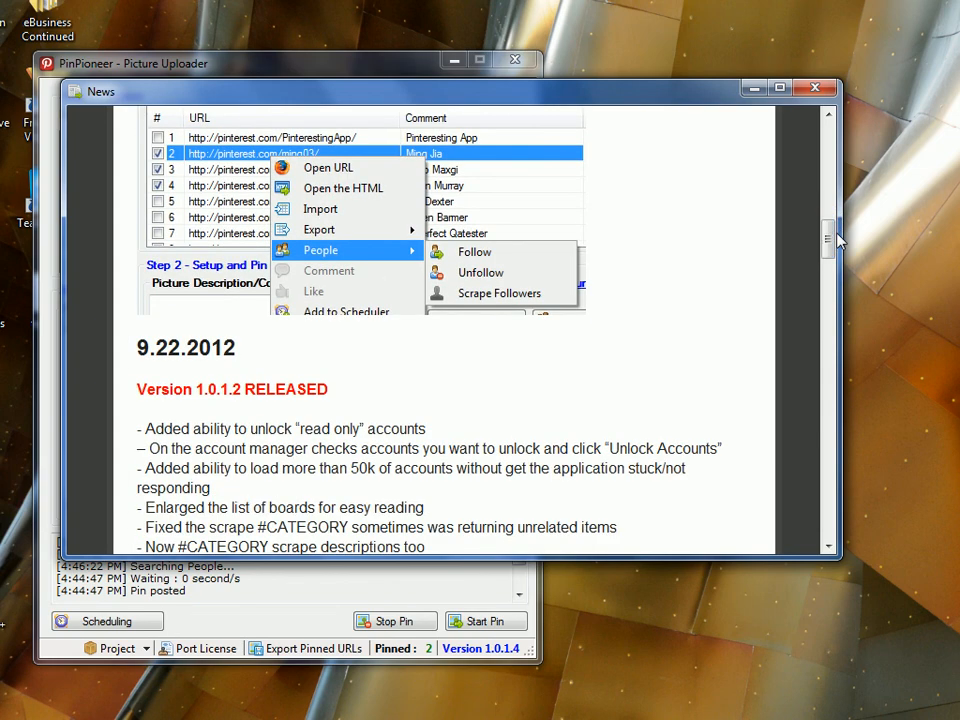
pyautogui.moveTo(868, 124)
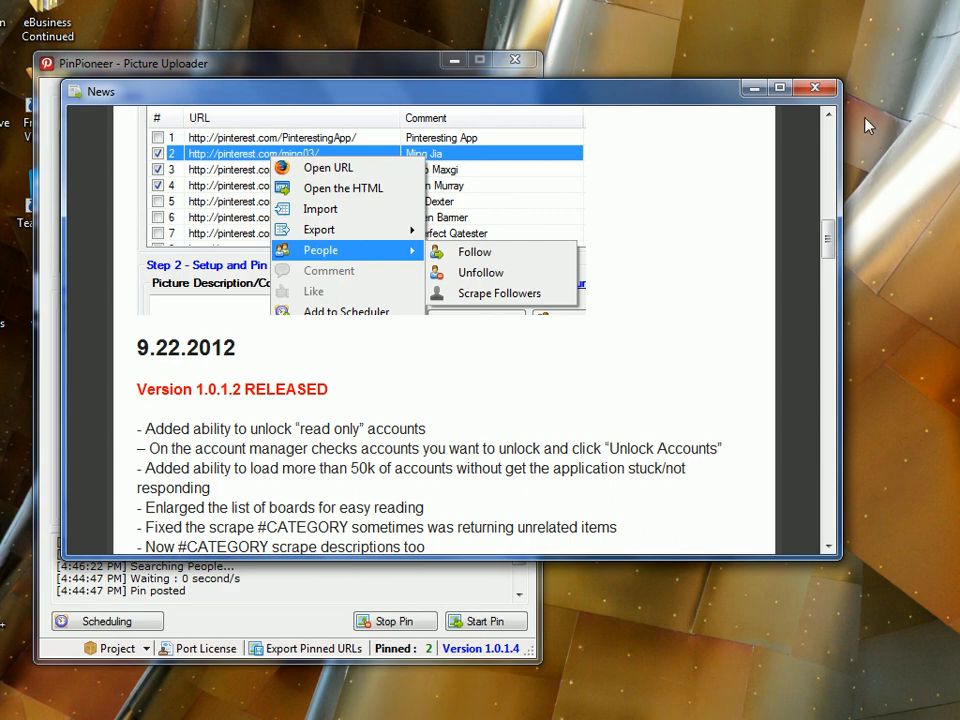